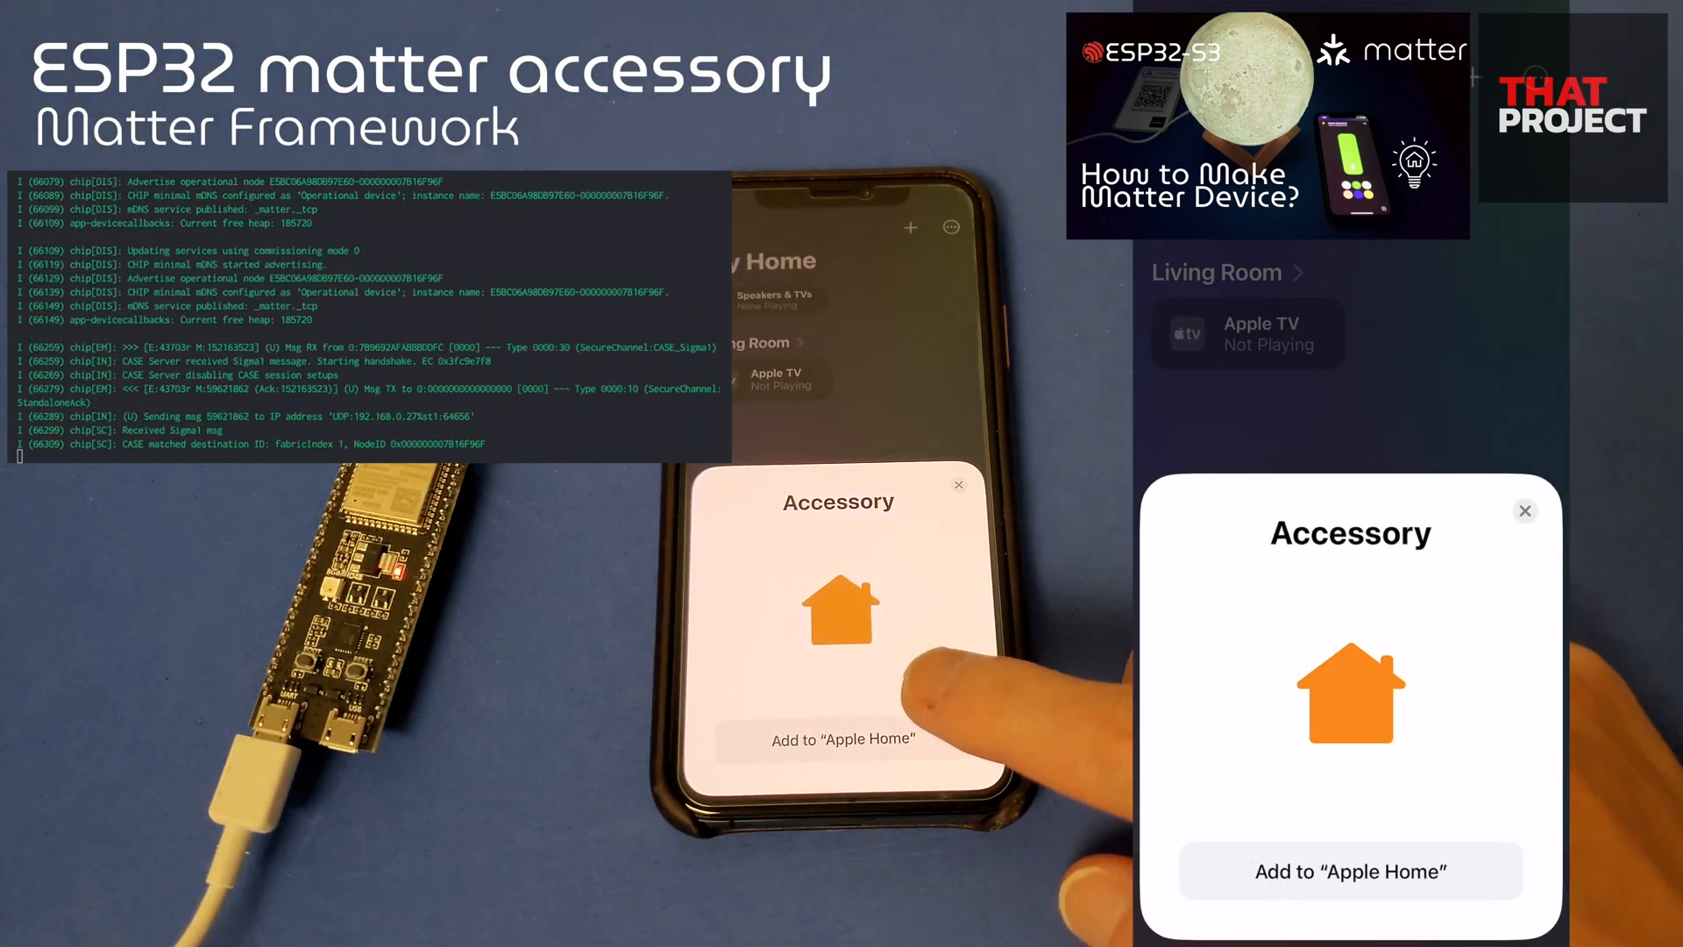
- Add the Matter light to Apple Home in the Living Room and open its brightness tile
{"action": "left_click", "coordinate": [838, 738]}
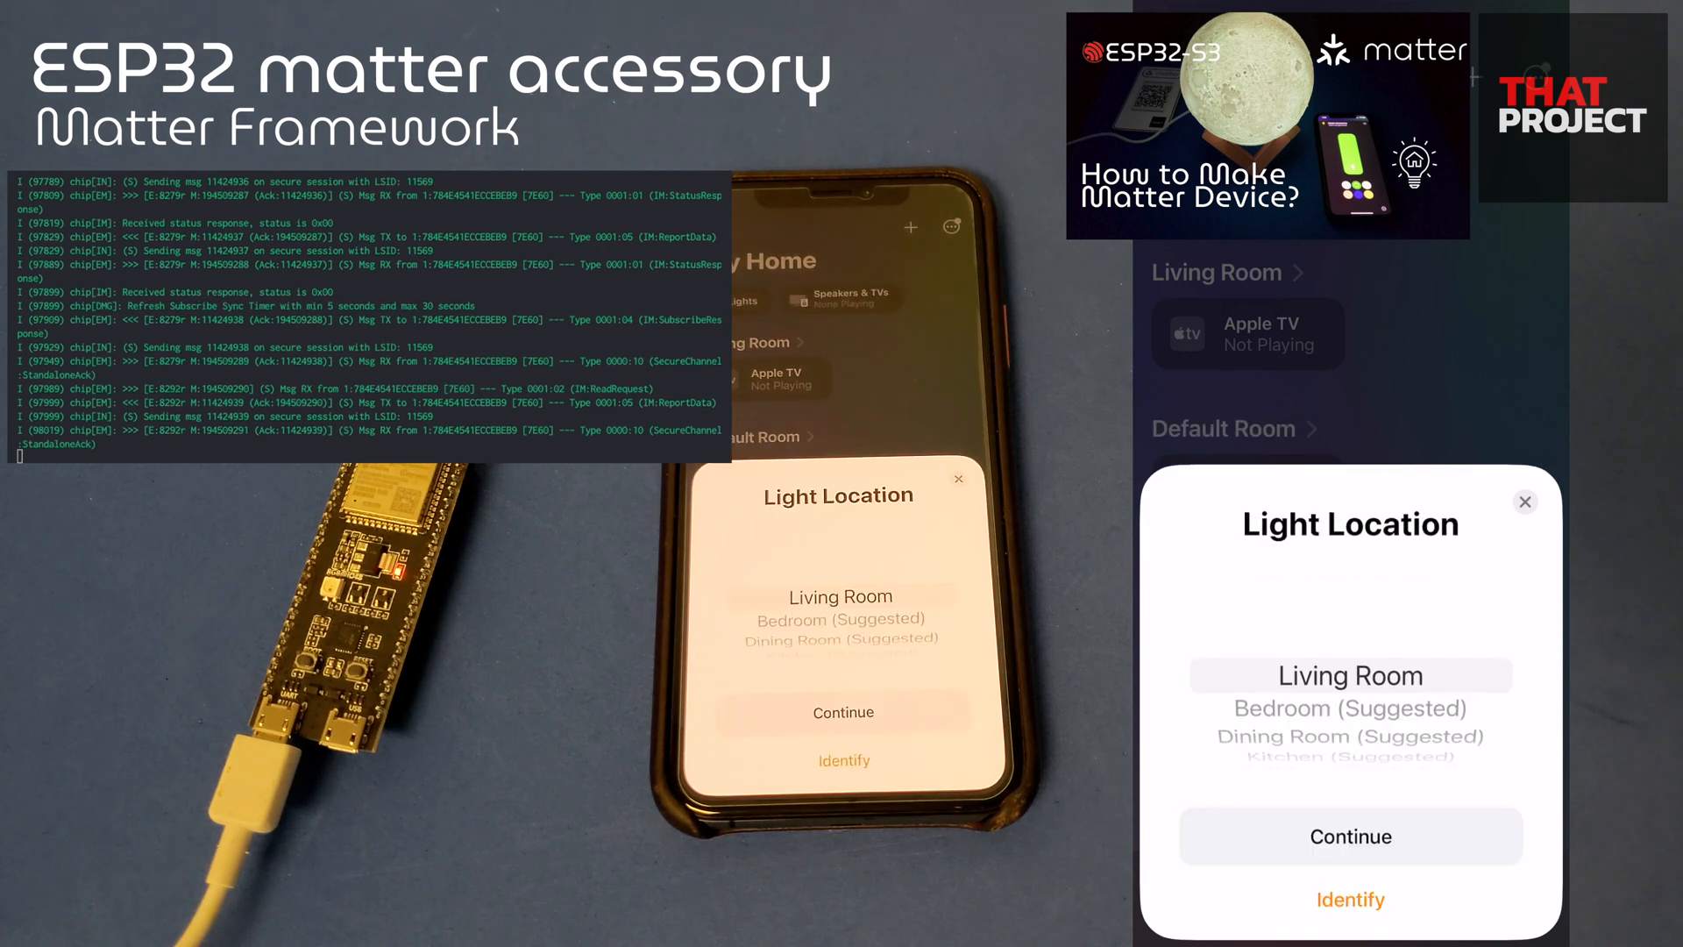
{"action": "left_click", "coordinate": [1350, 836]}
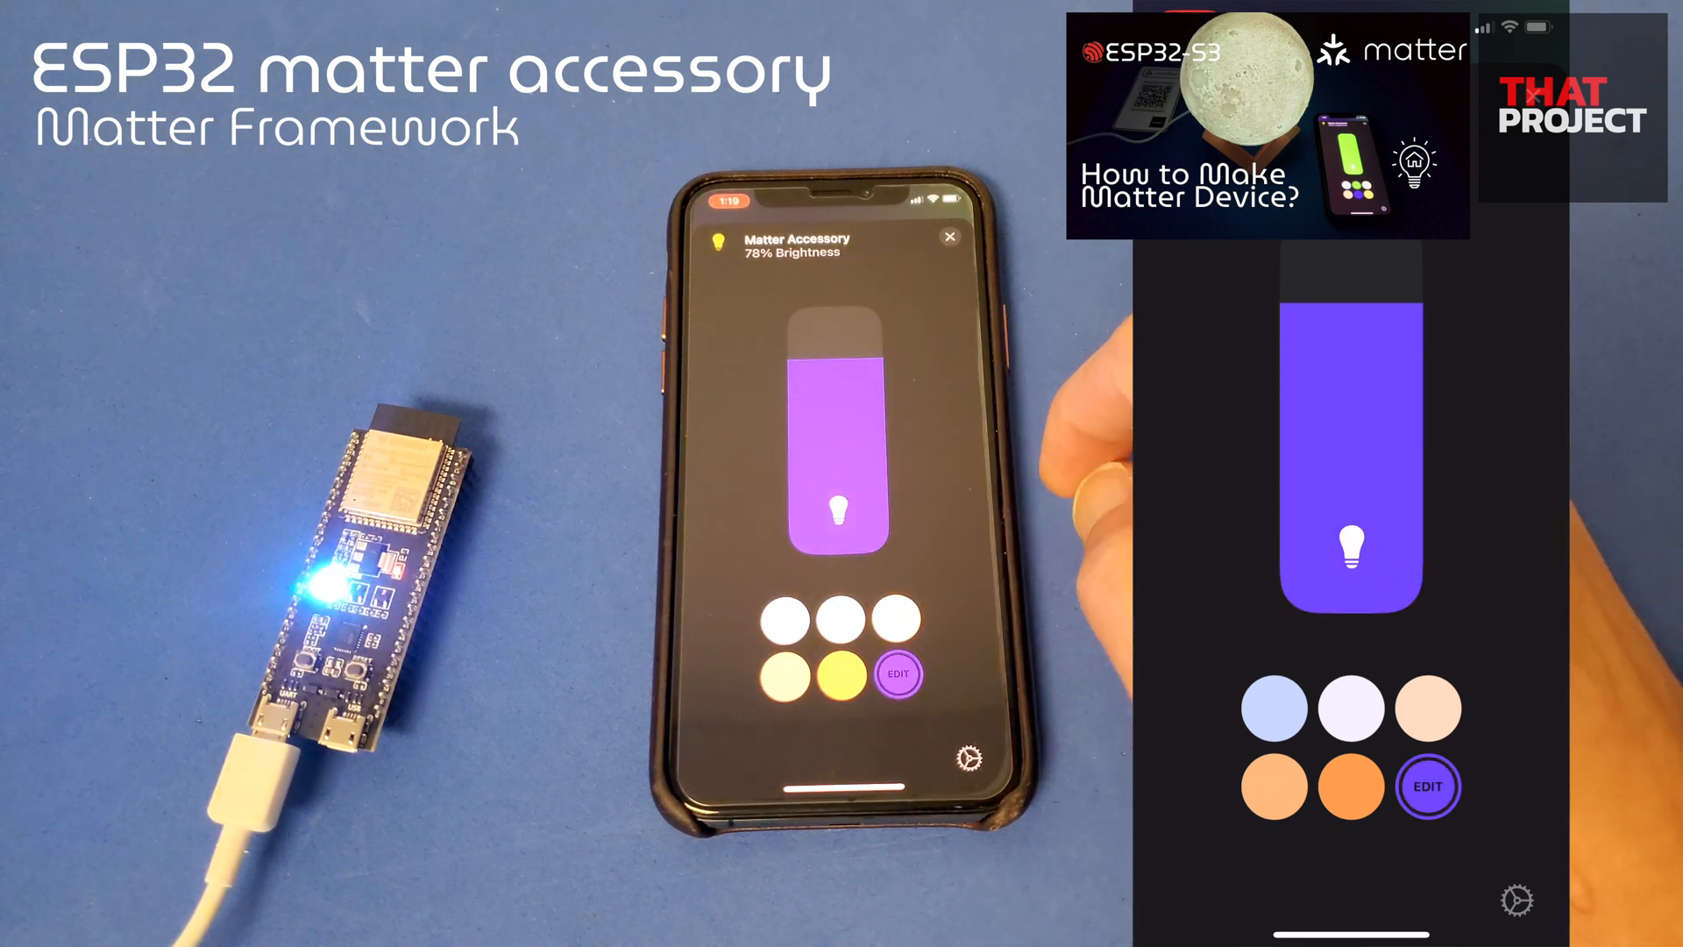
{"action": "left_click", "coordinate": [898, 676]}
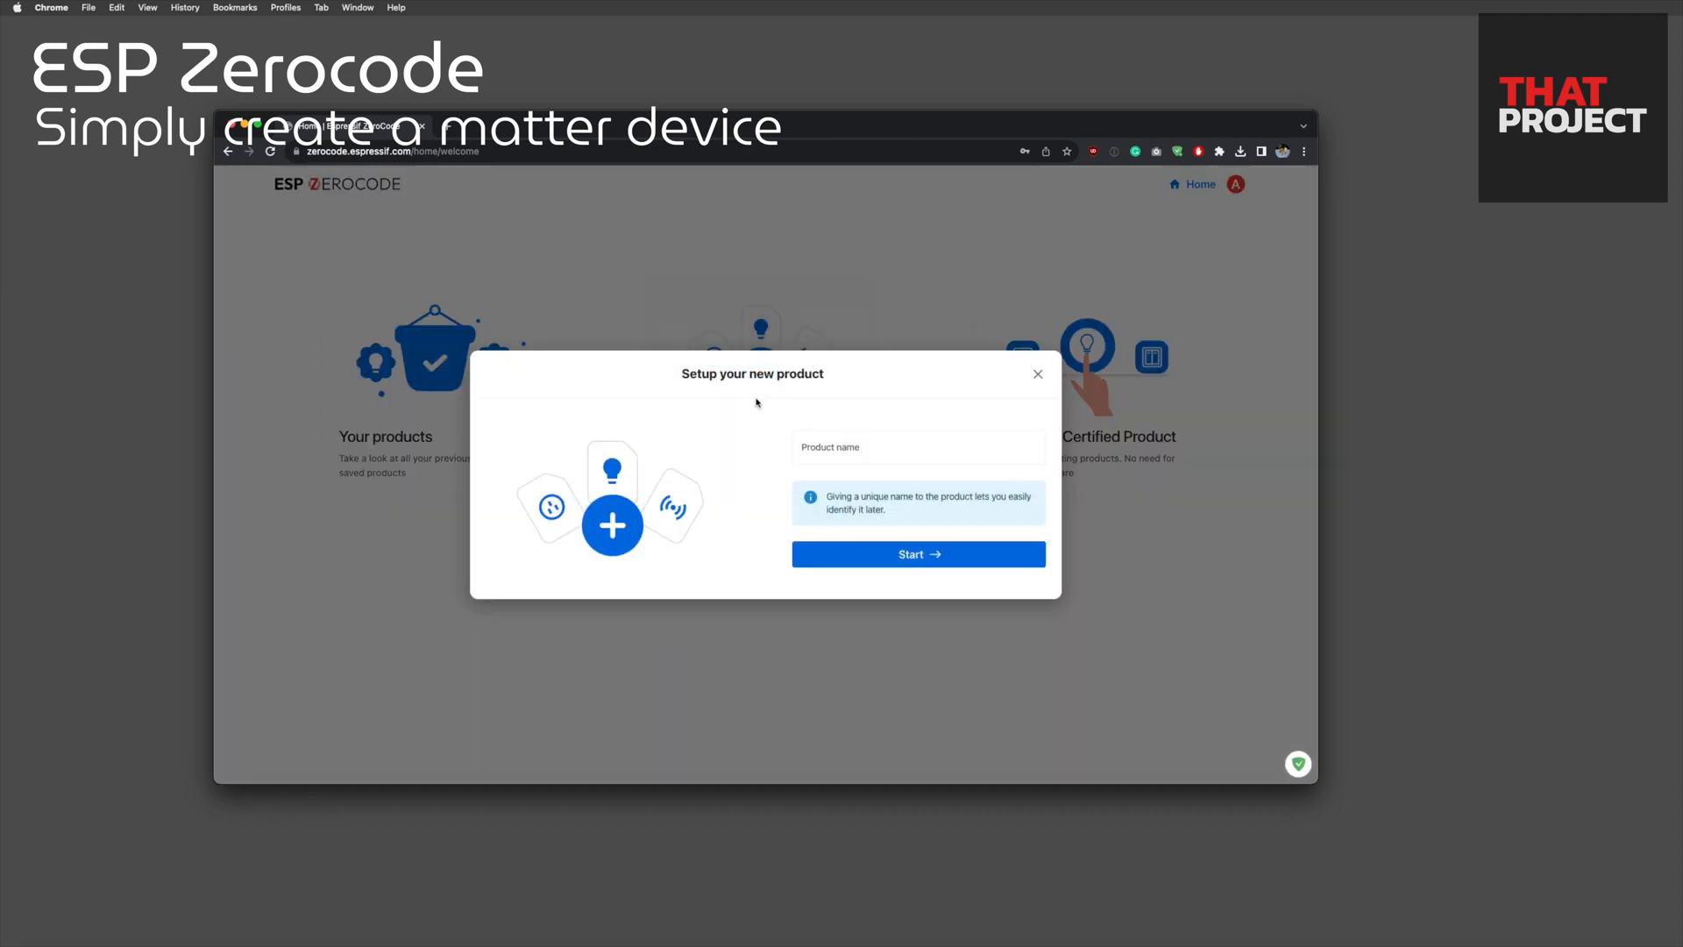
- Create the 'First Demo' product and scroll the device catalog to LED Strip (WS2812)
{"action": "type", "text": "First Demo"}
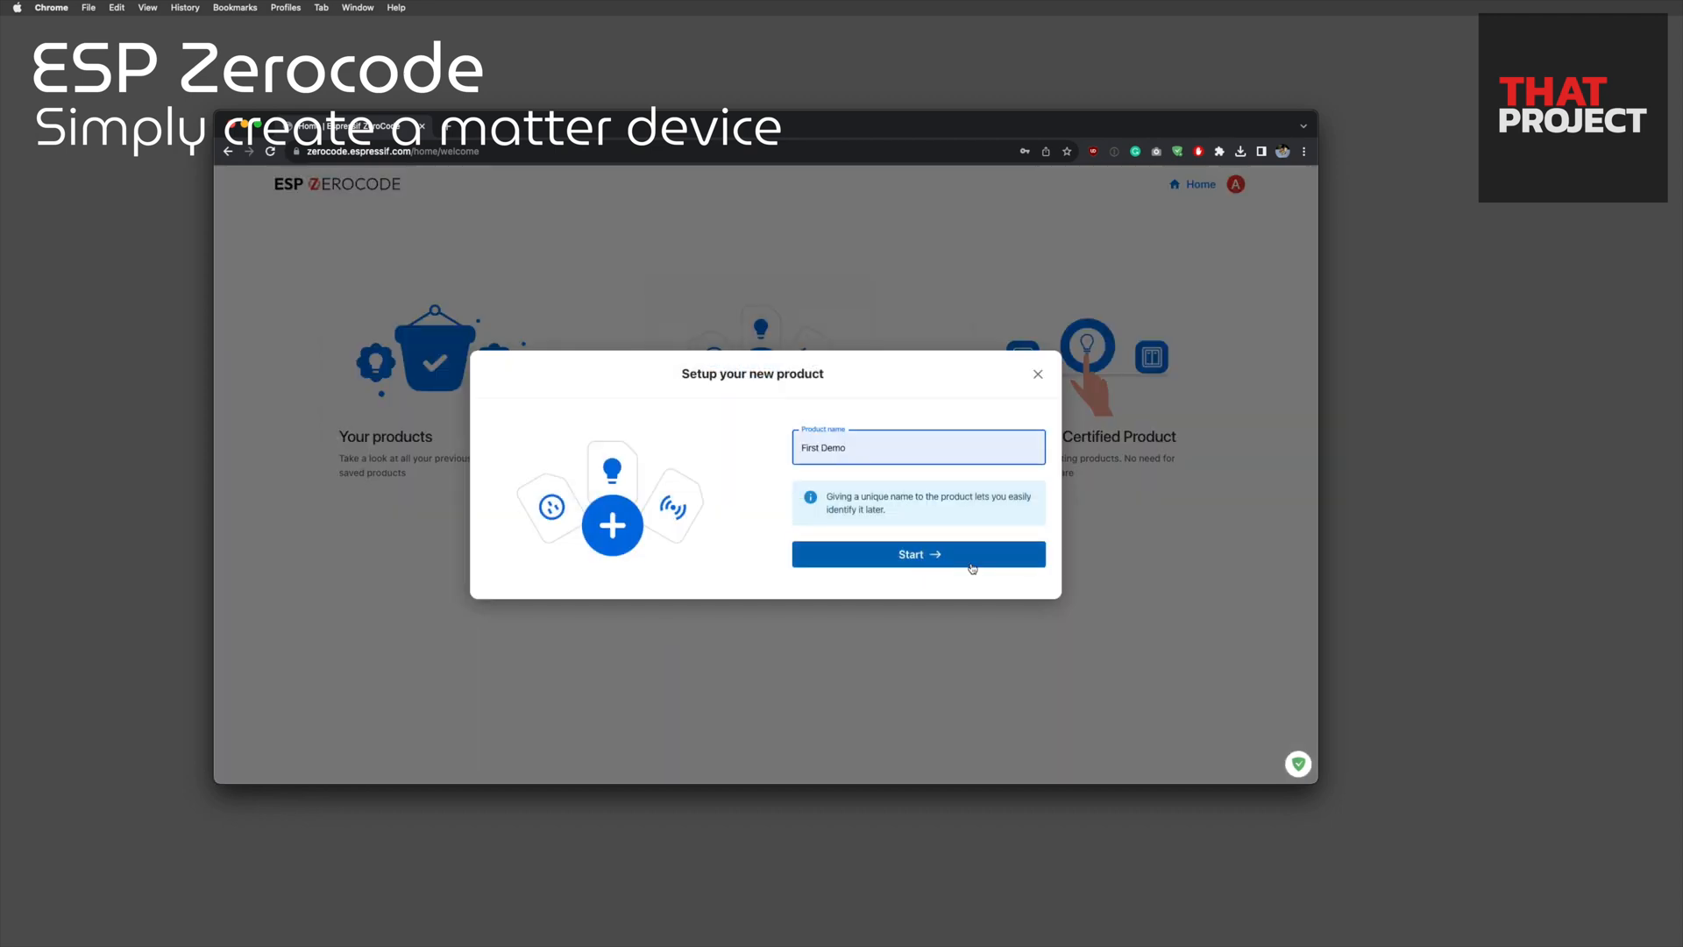
{"action": "left_click", "coordinate": [918, 554]}
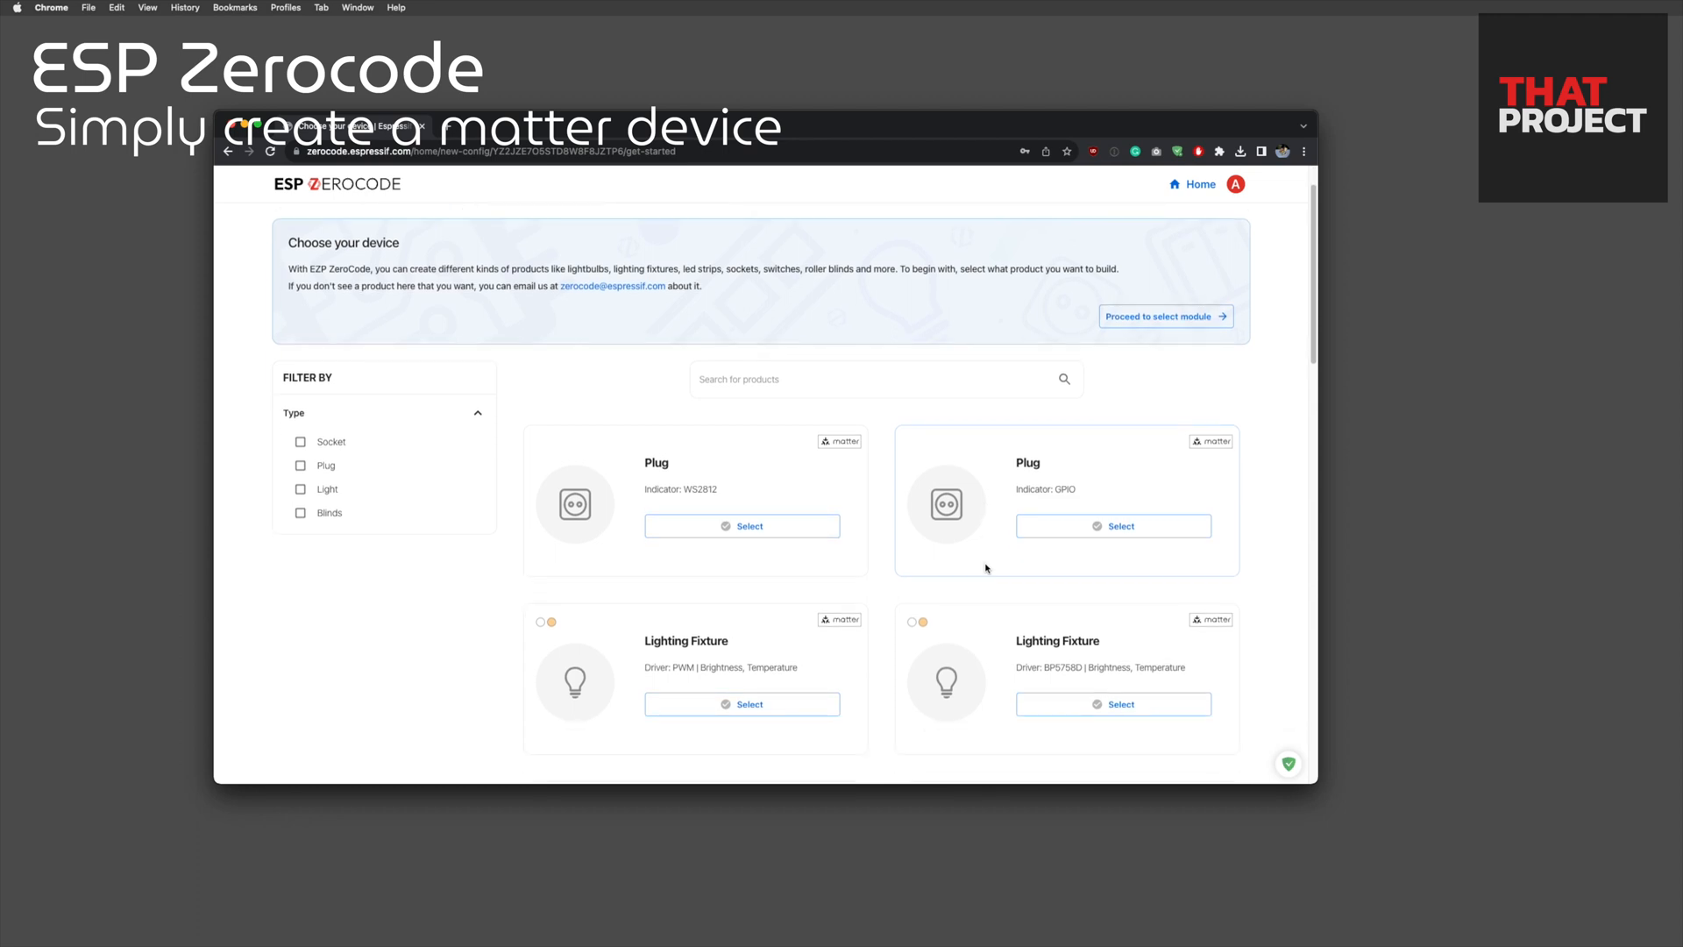
{"action": "scroll", "scroll_direction": "down", "scroll_amount": 3}
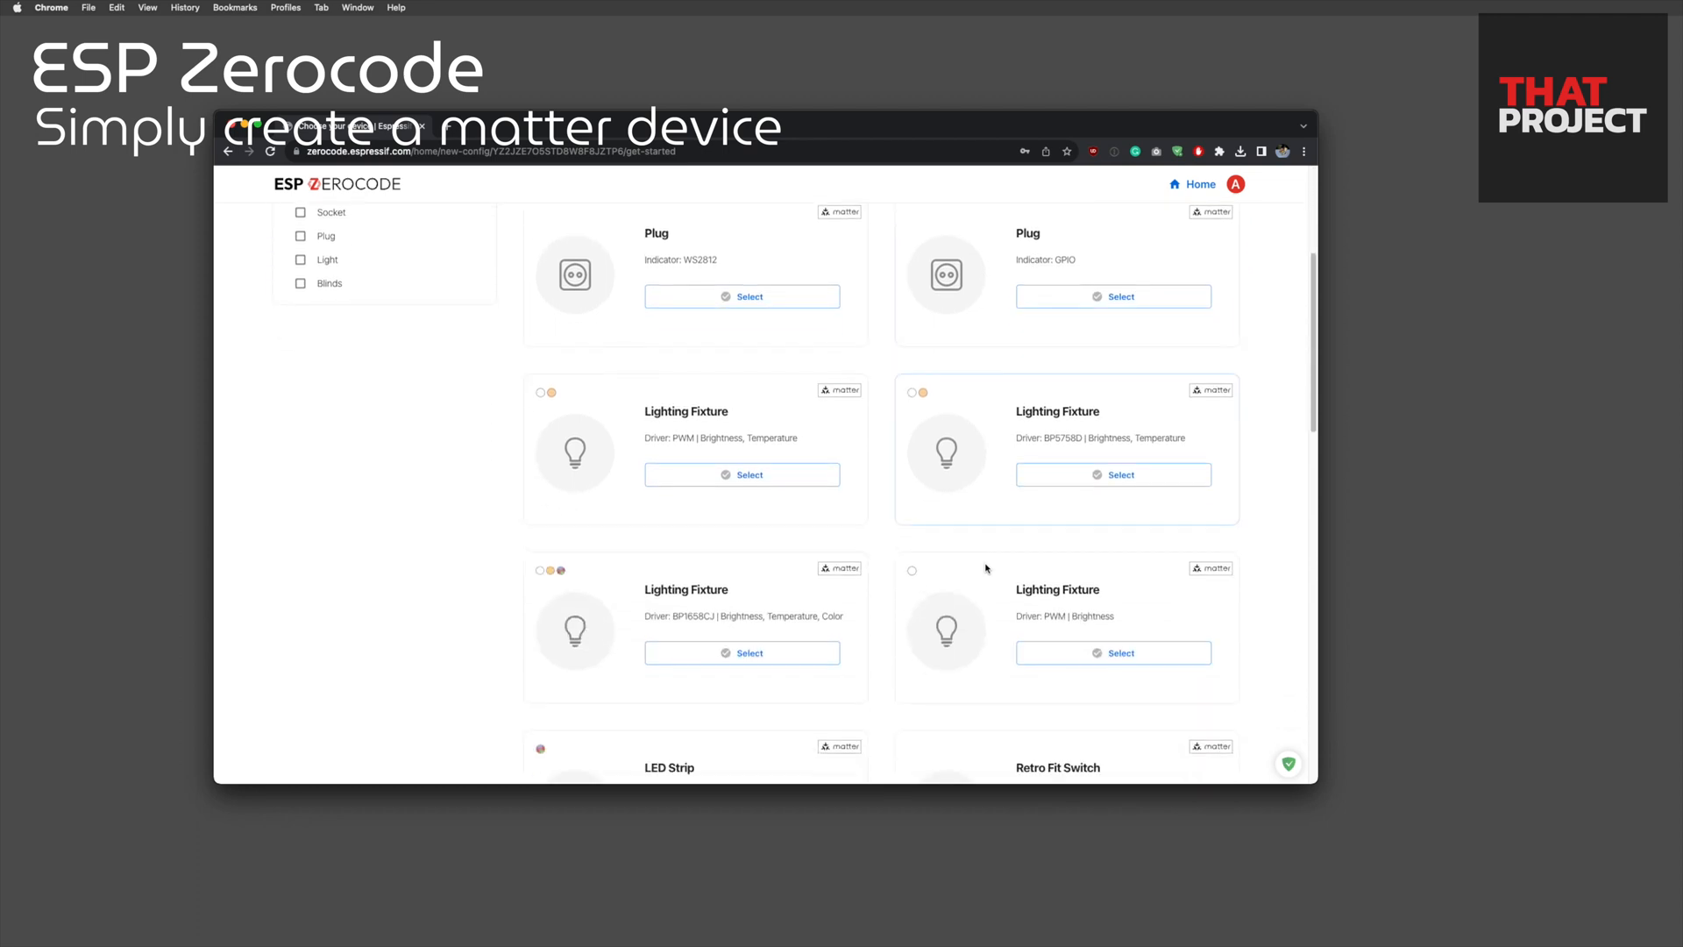
{"action": "scroll", "scroll_direction": "down", "scroll_amount": 3}
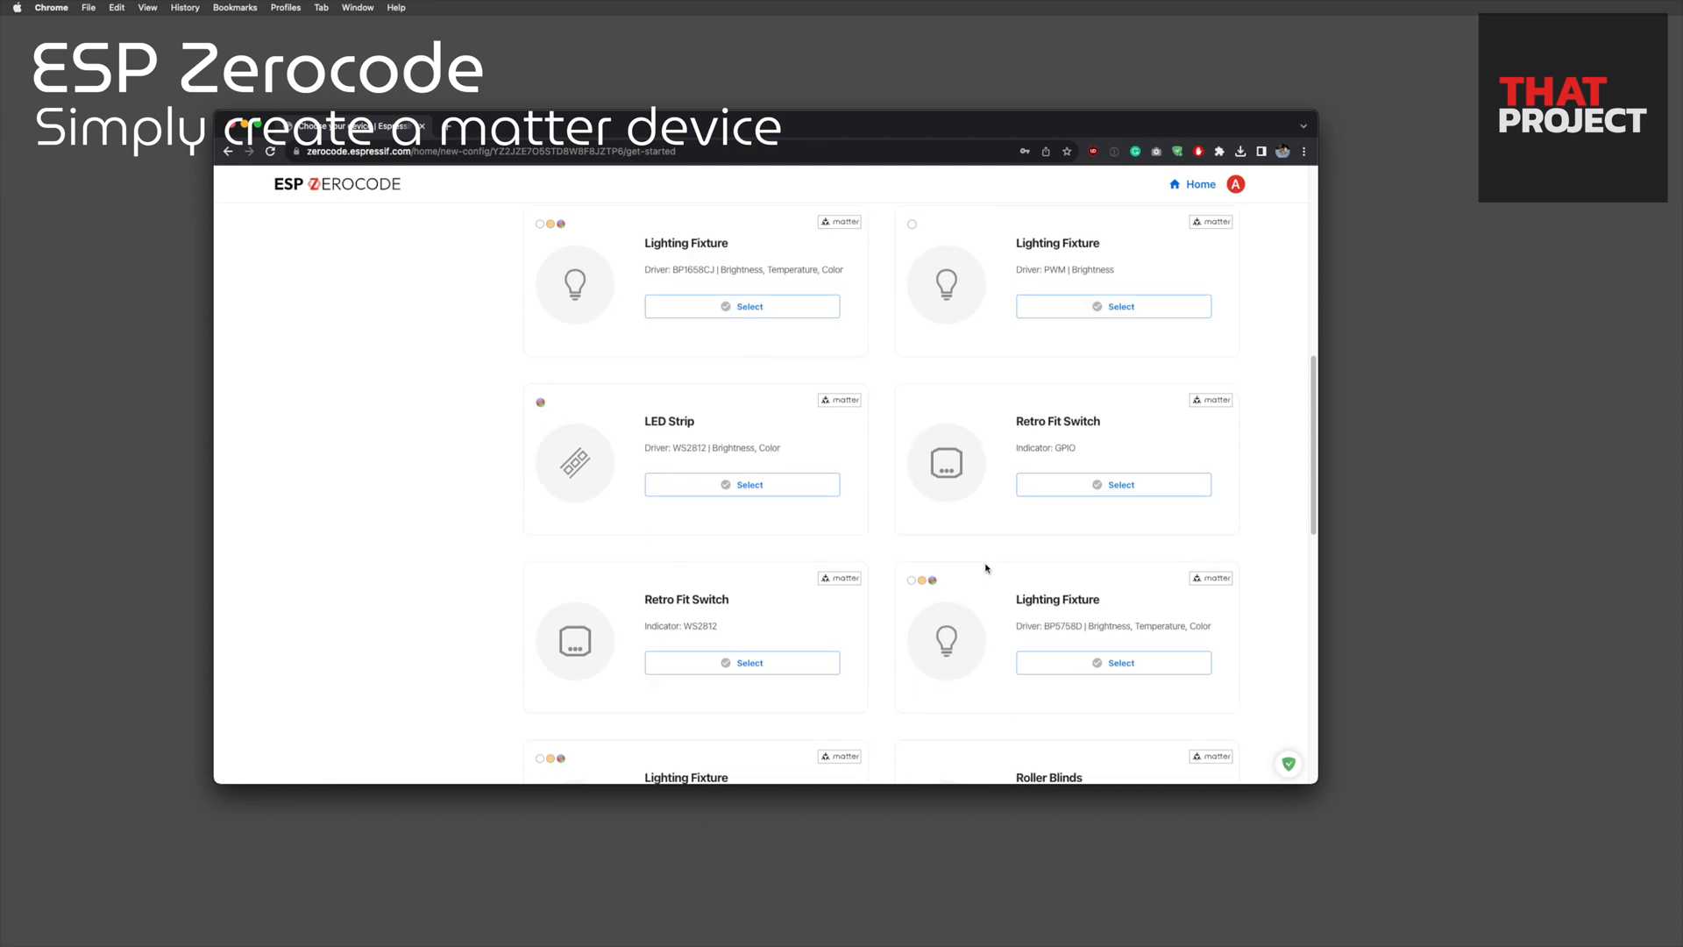
{"action": "scroll", "scroll_direction": "down", "scroll_amount": 3}
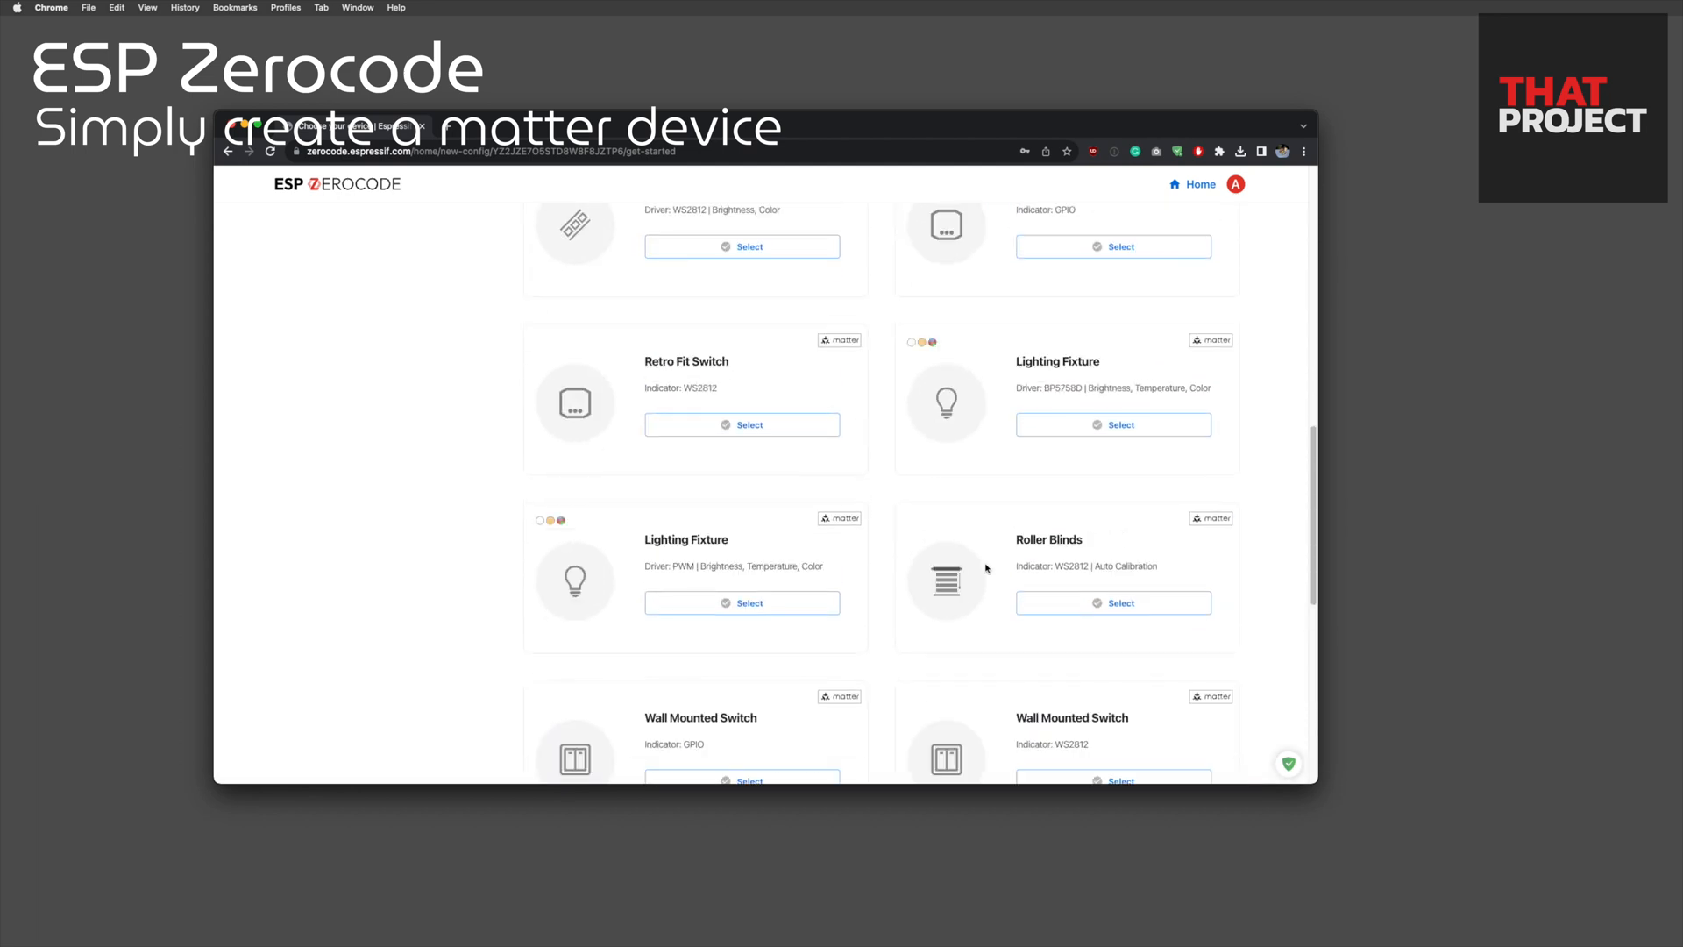
{"action": "scroll", "scroll_direction": "down", "scroll_amount": 3}
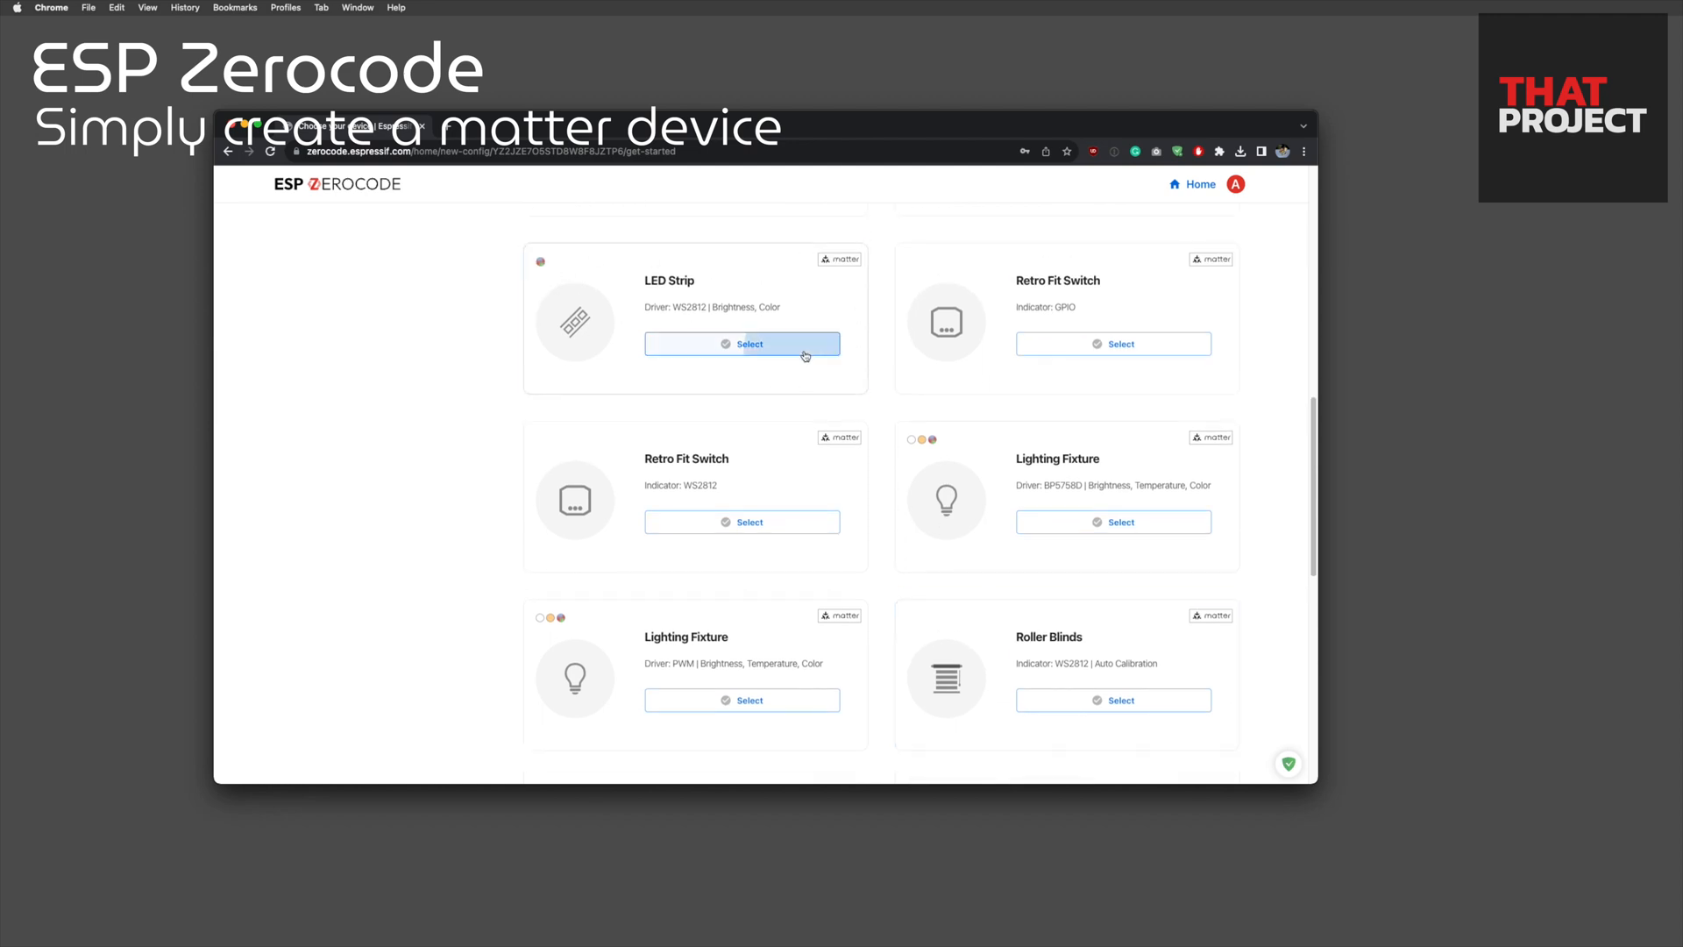
{"action": "scroll", "scroll_direction": "down", "scroll_amount": 3}
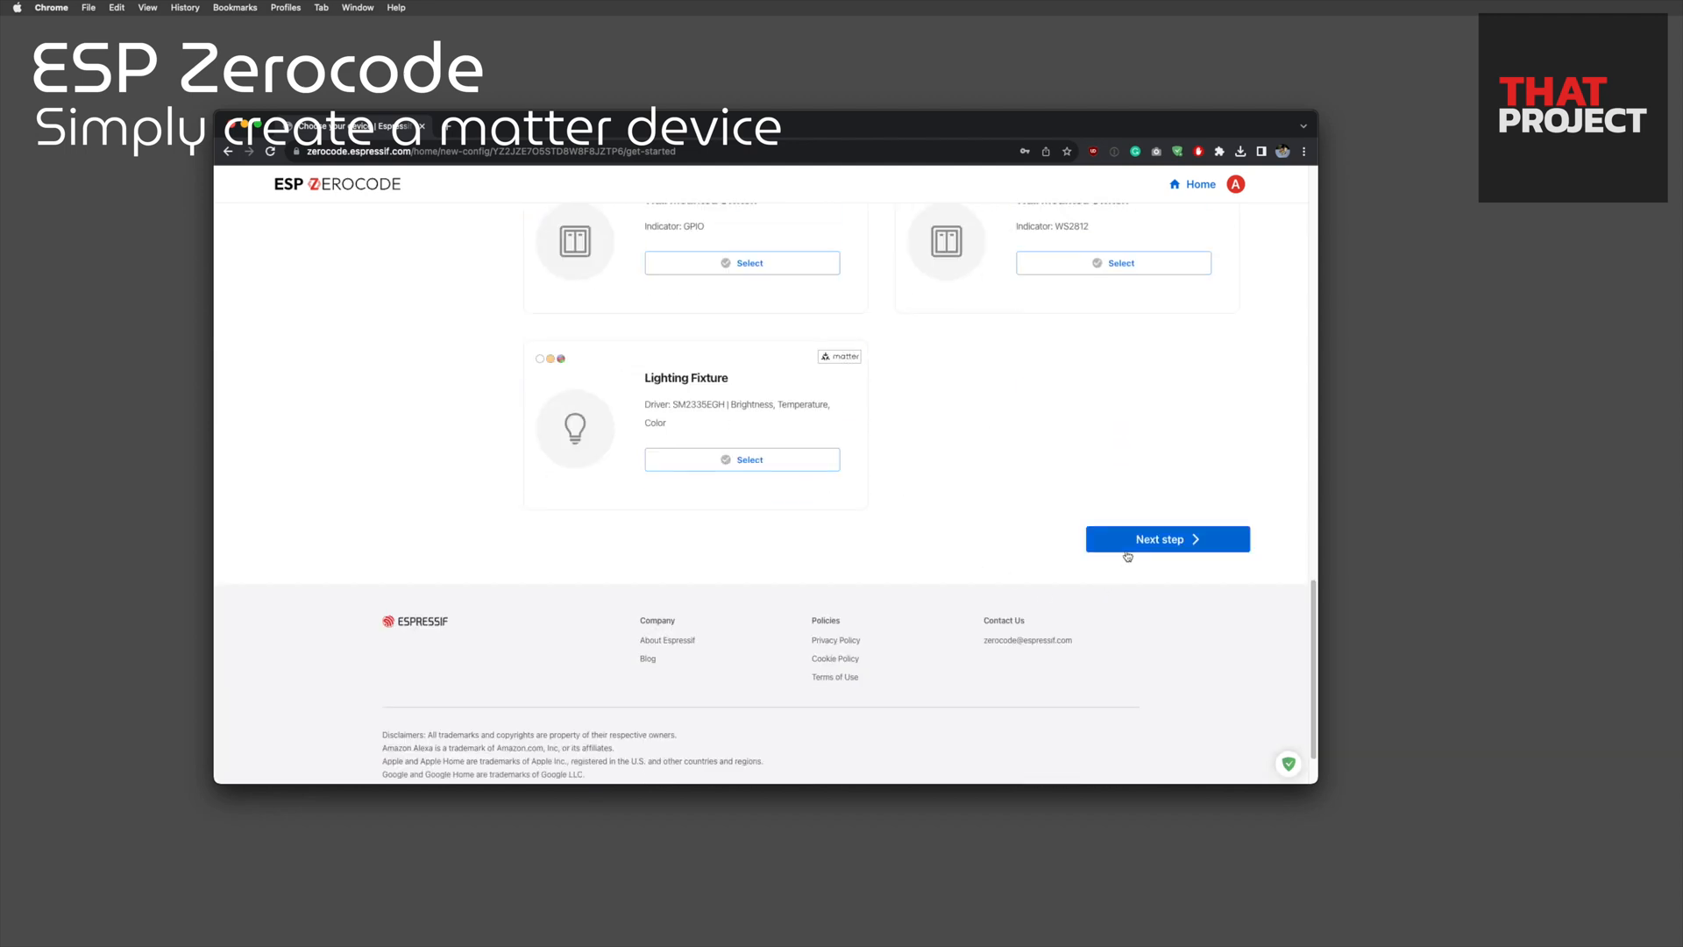
- Select ESP32-C3-DEV-KIT-M-1 from the ESP32-C3 series and proceed to device configuration
{"action": "left_click", "coordinate": [1165, 537]}
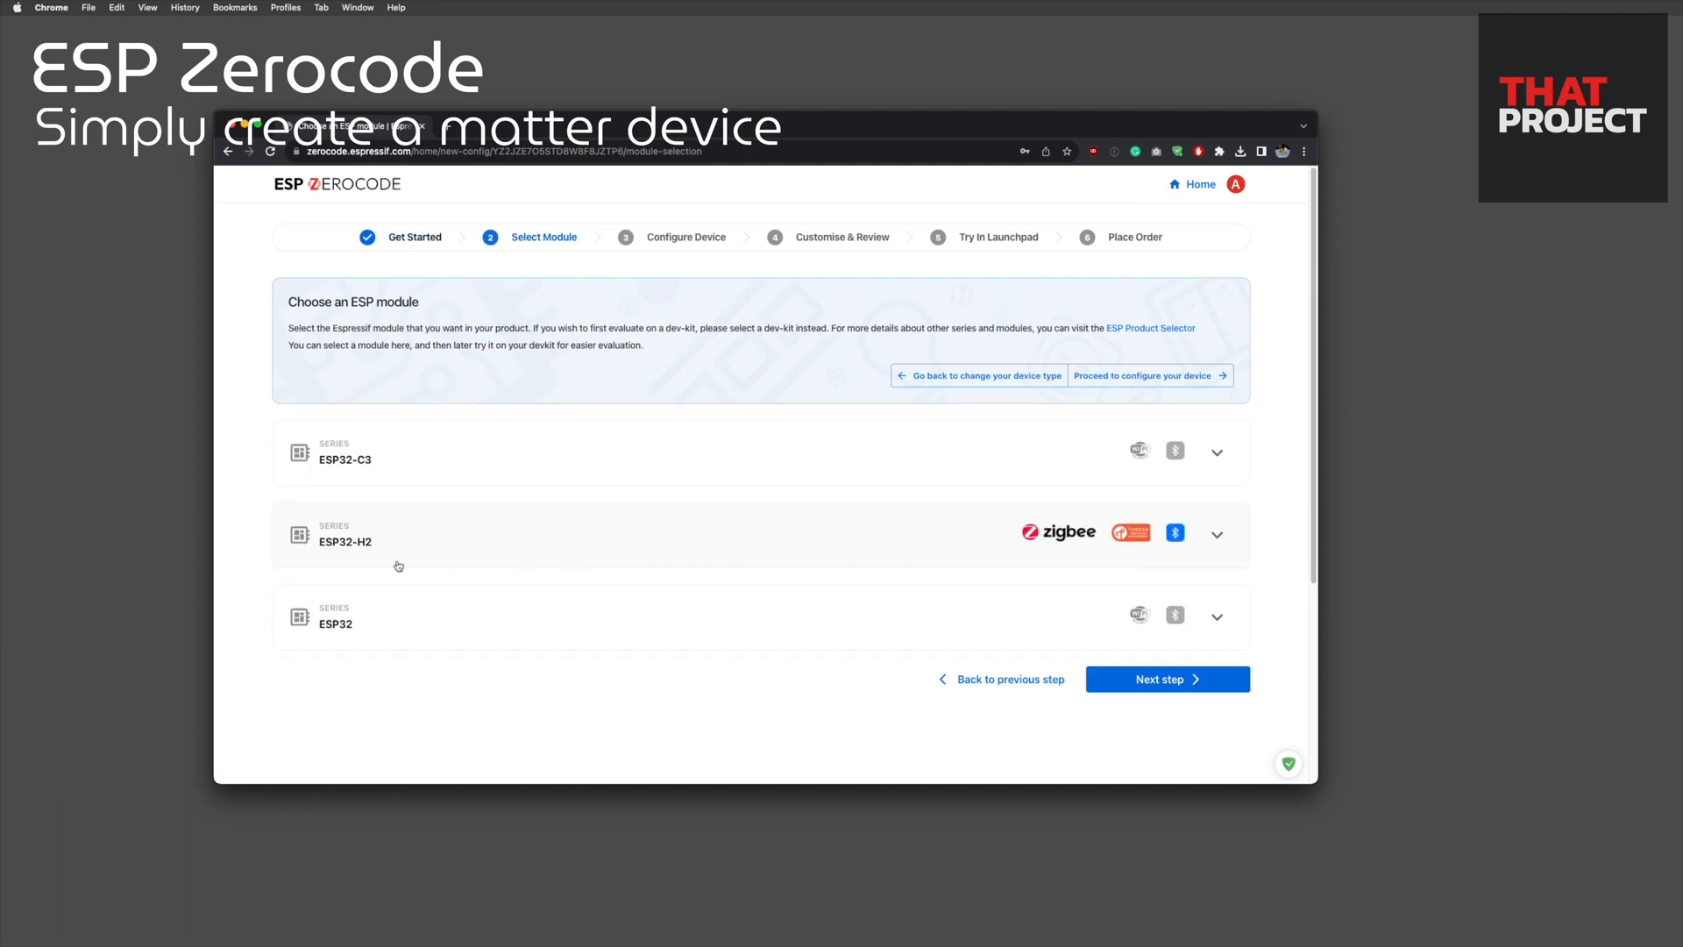
{"action": "left_click", "coordinate": [1215, 450]}
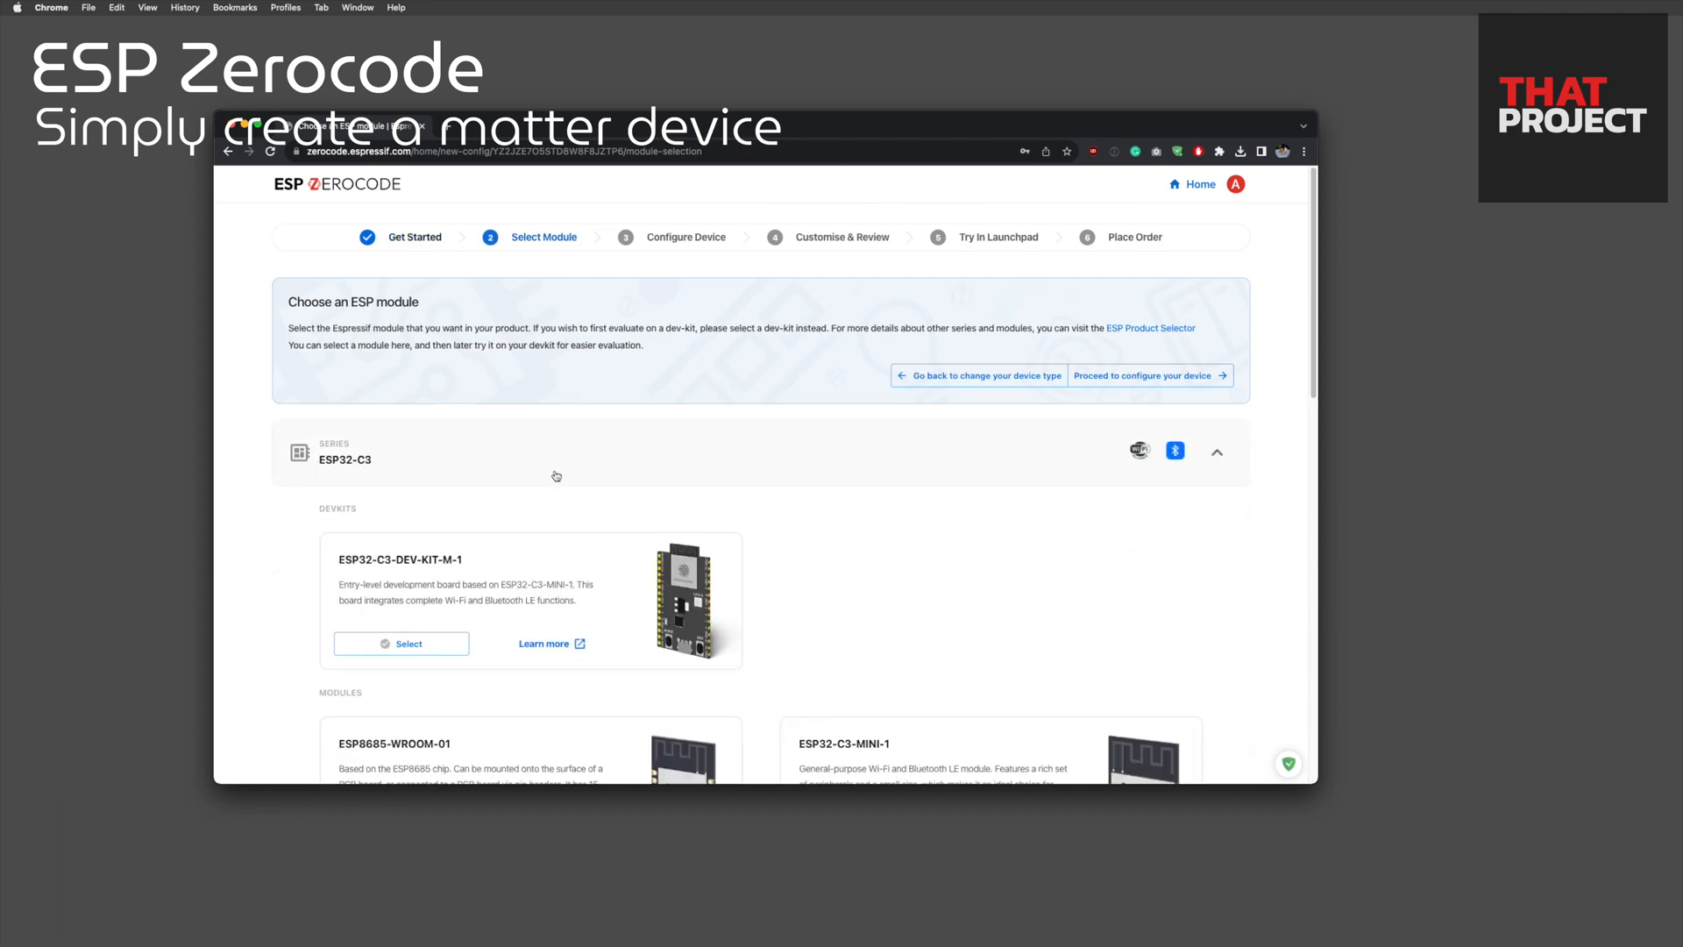
{"action": "scroll", "scroll_direction": "down", "scroll_amount": 3}
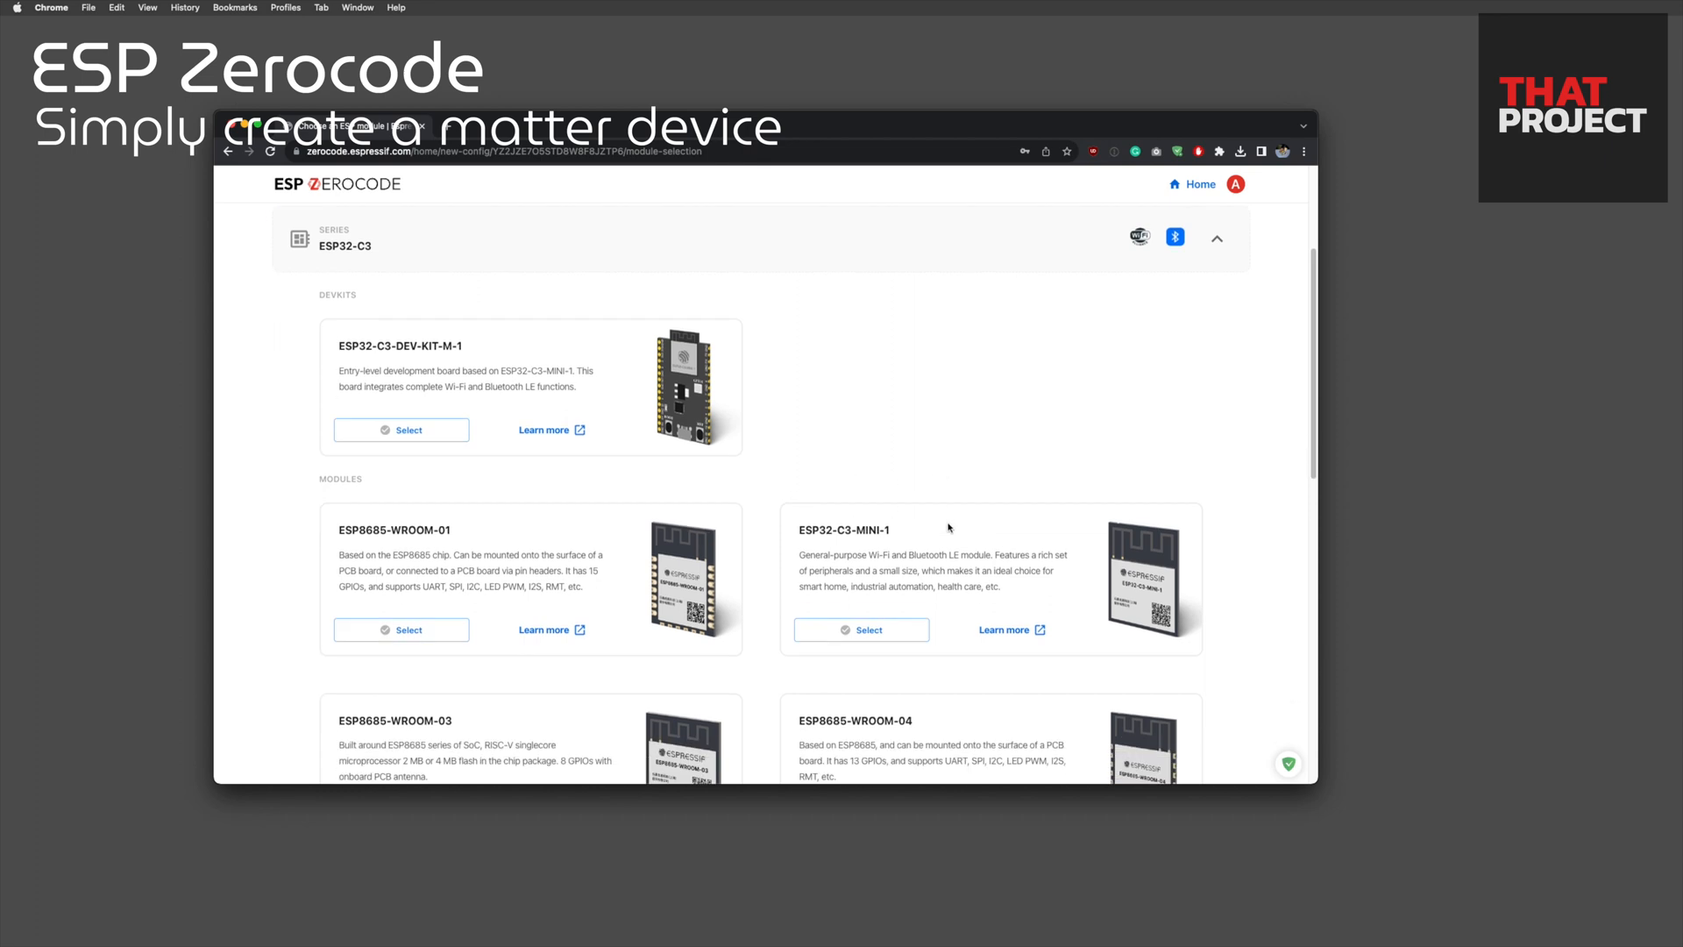
{"action": "scroll", "scroll_direction": "down", "scroll_amount": 3}
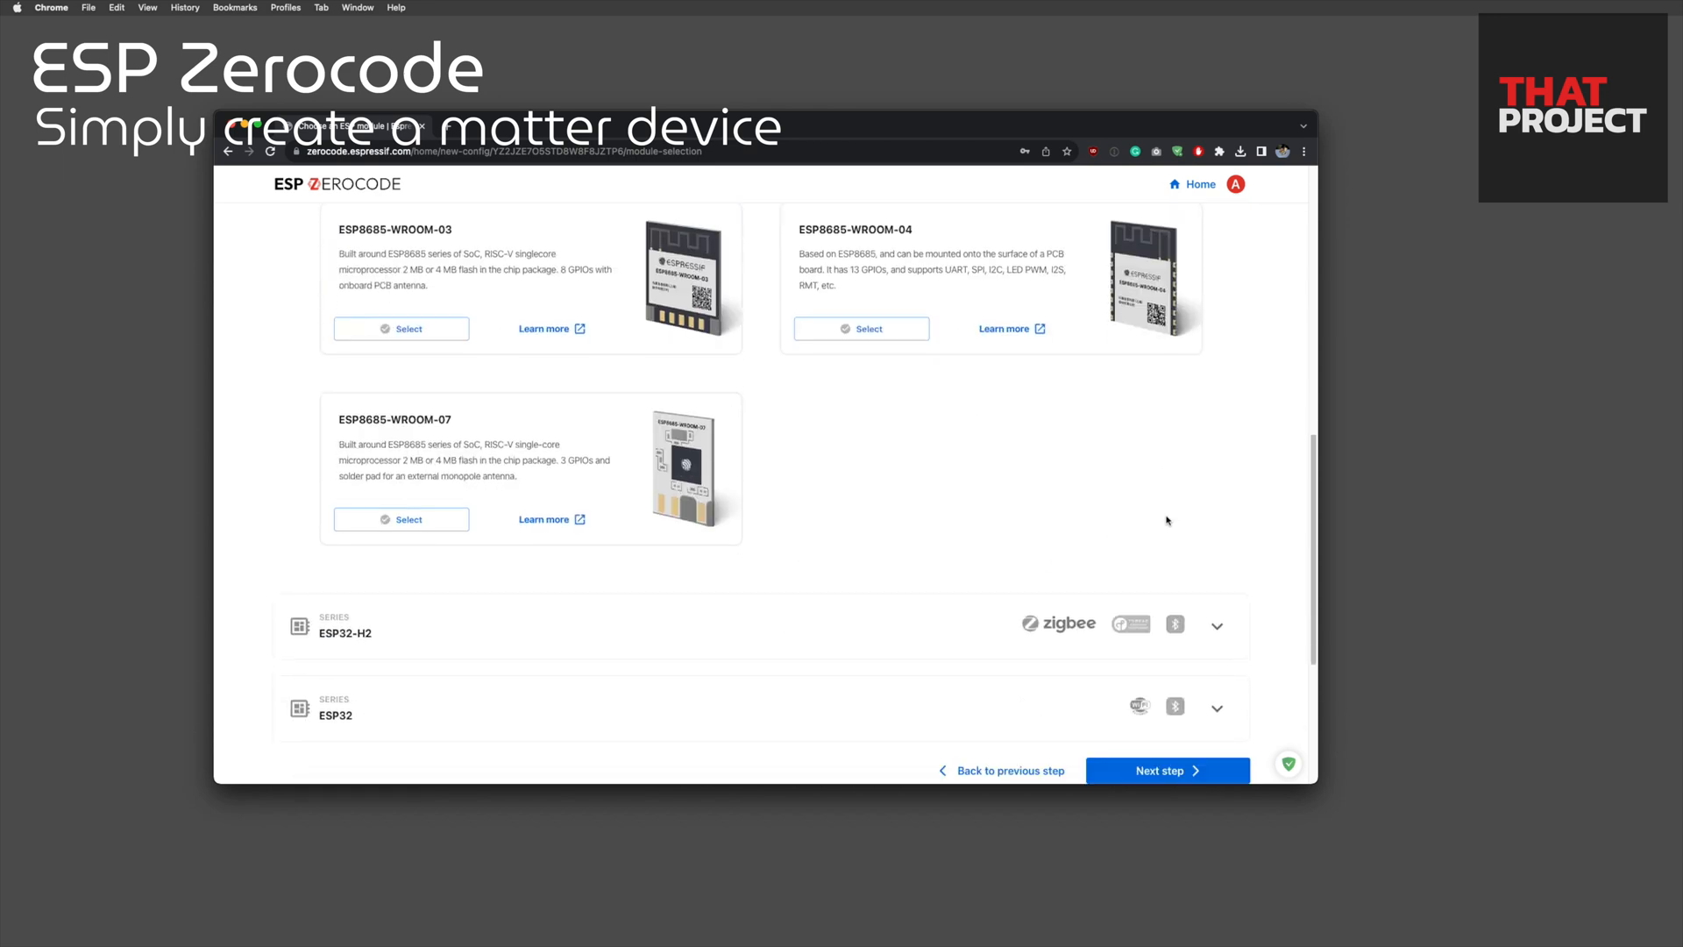
{"action": "left_click", "coordinate": [1167, 770]}
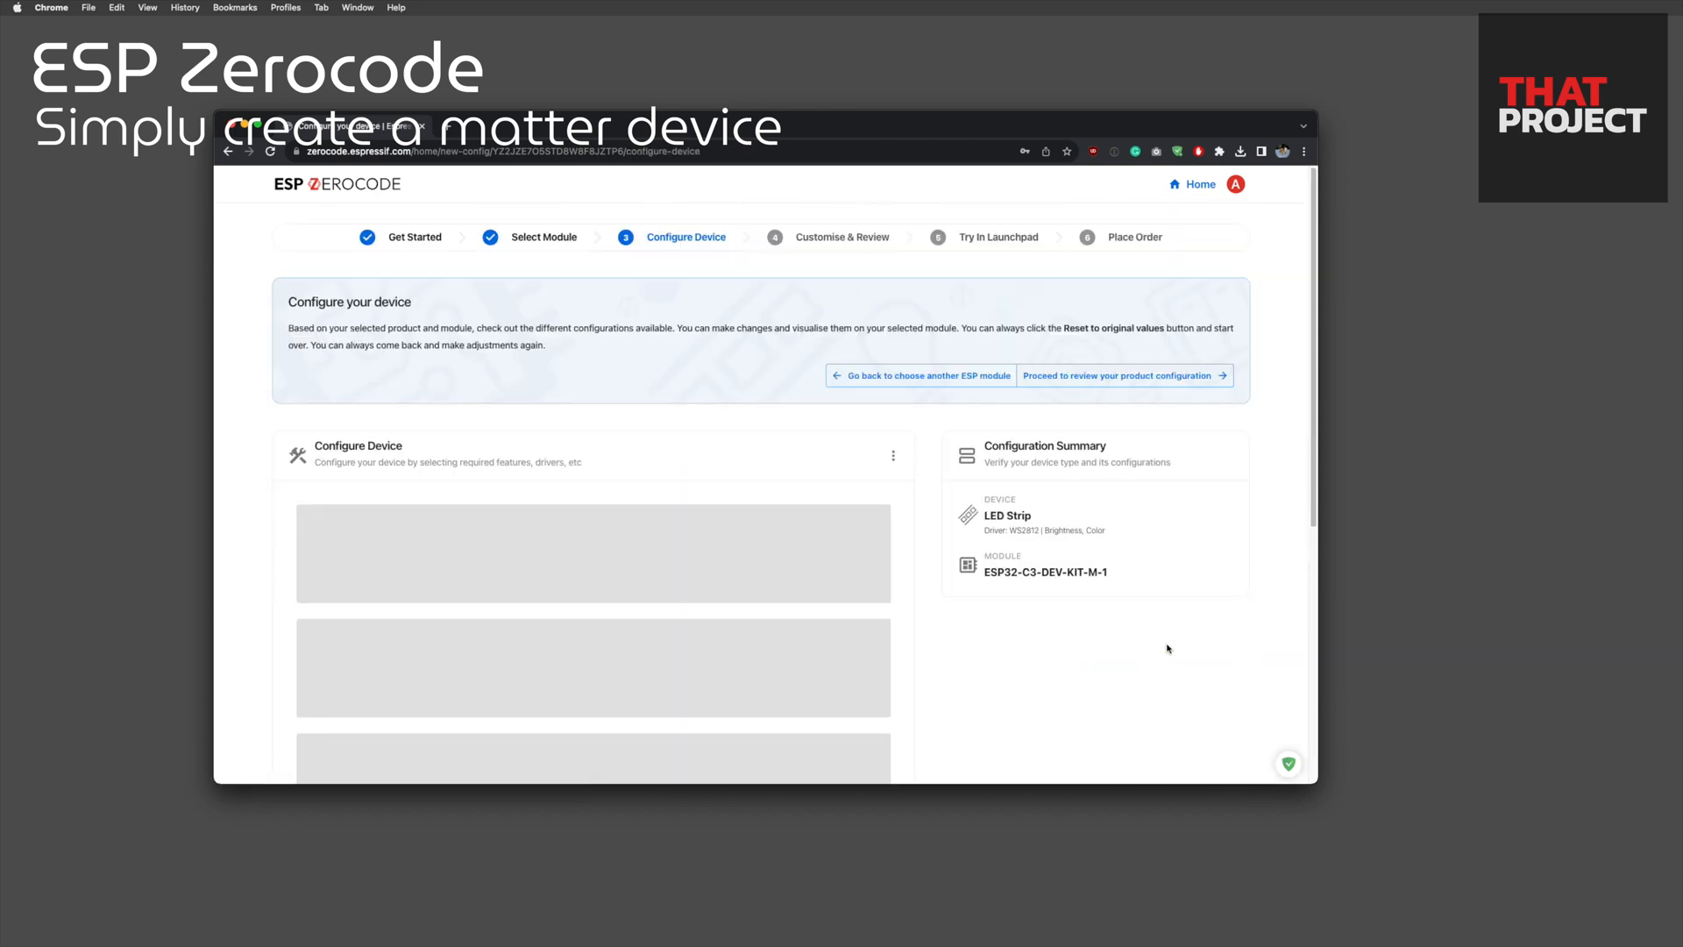
- Confirm the LED Strip uses GPIO 8 with 1 LED and advance to review
{"action": "scroll", "scroll_direction": "down", "scroll_amount": 3}
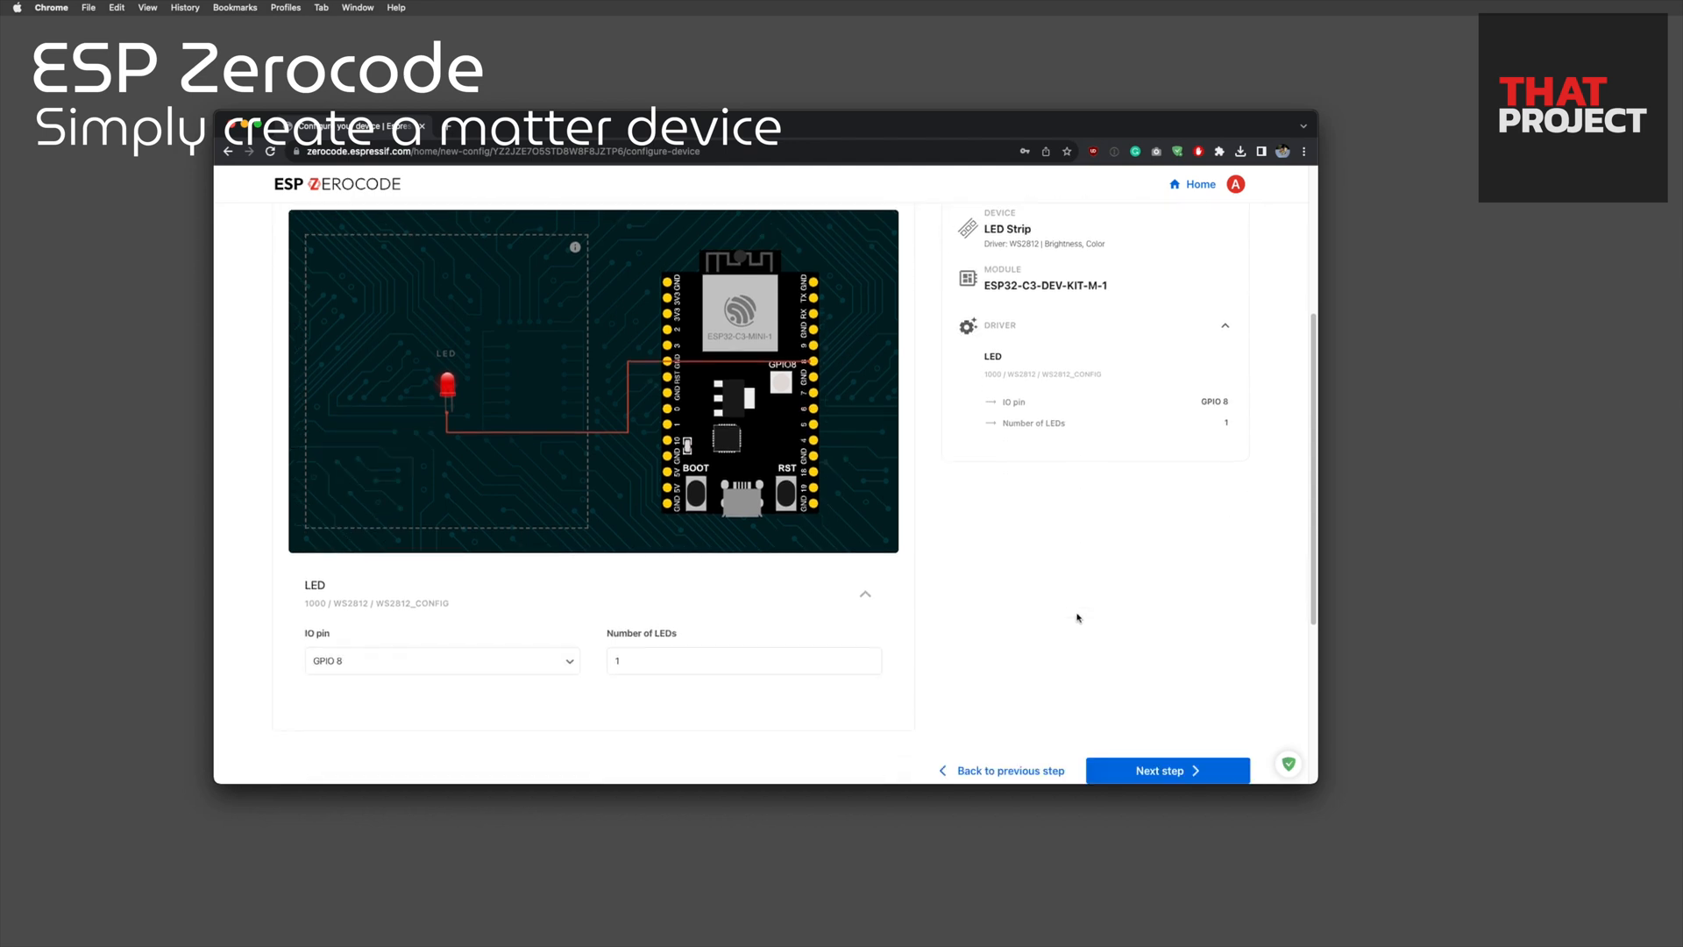
{"action": "scroll", "scroll_direction": "down", "scroll_amount": 3}
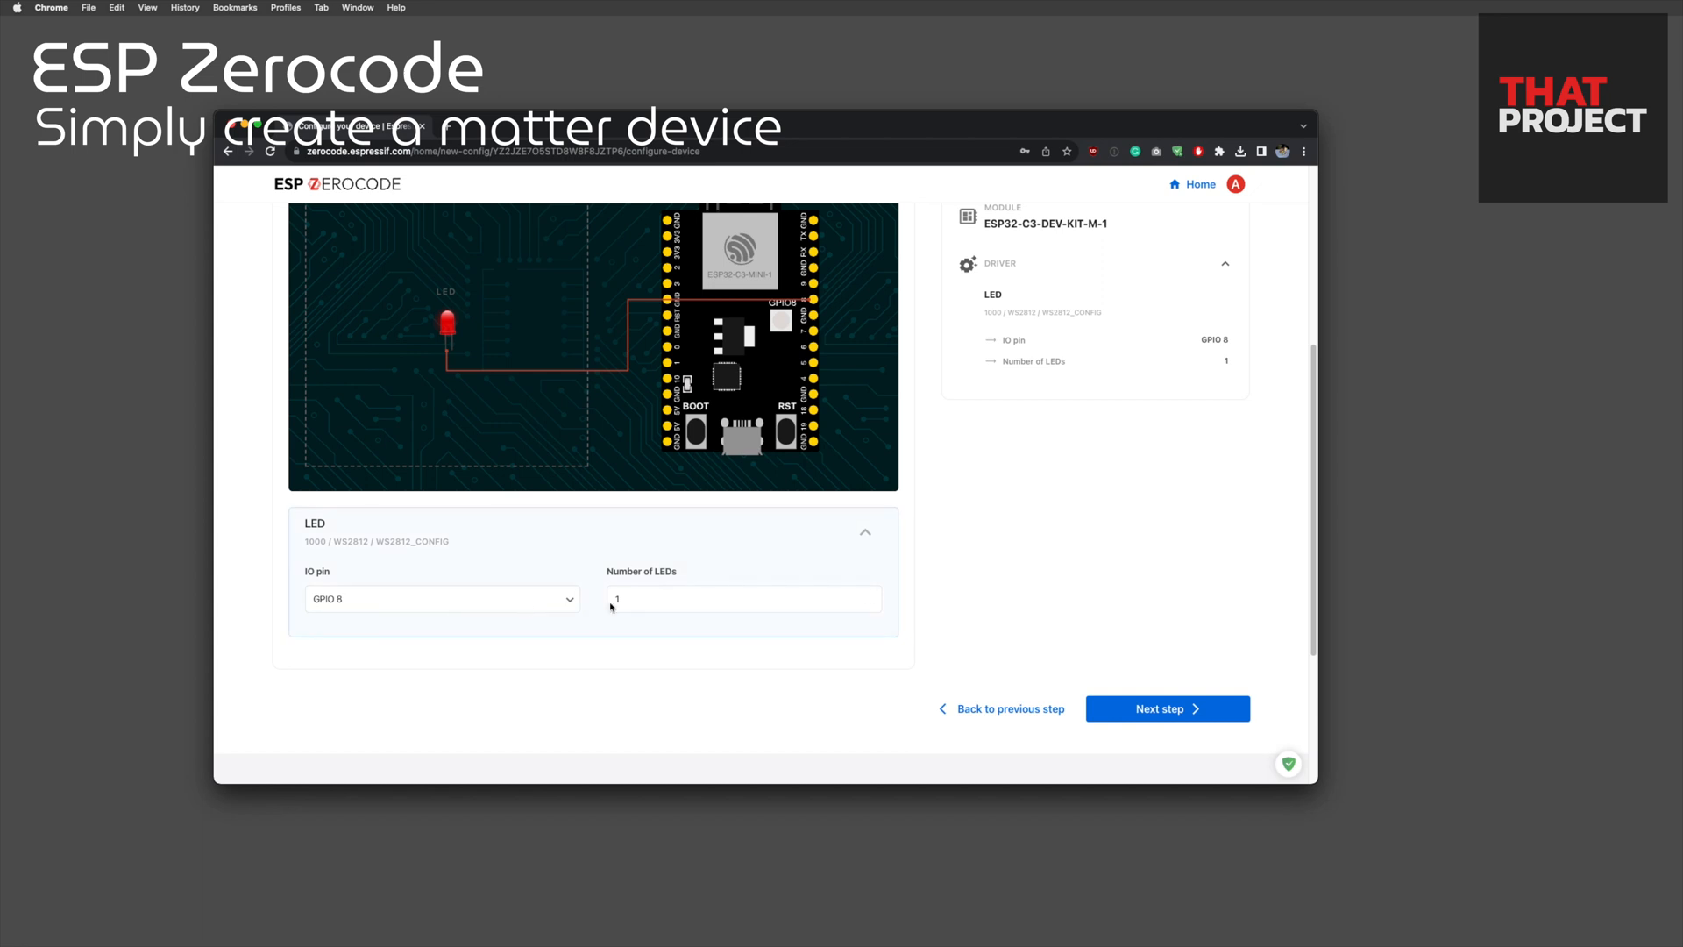
{"action": "left_click", "coordinate": [1165, 709]}
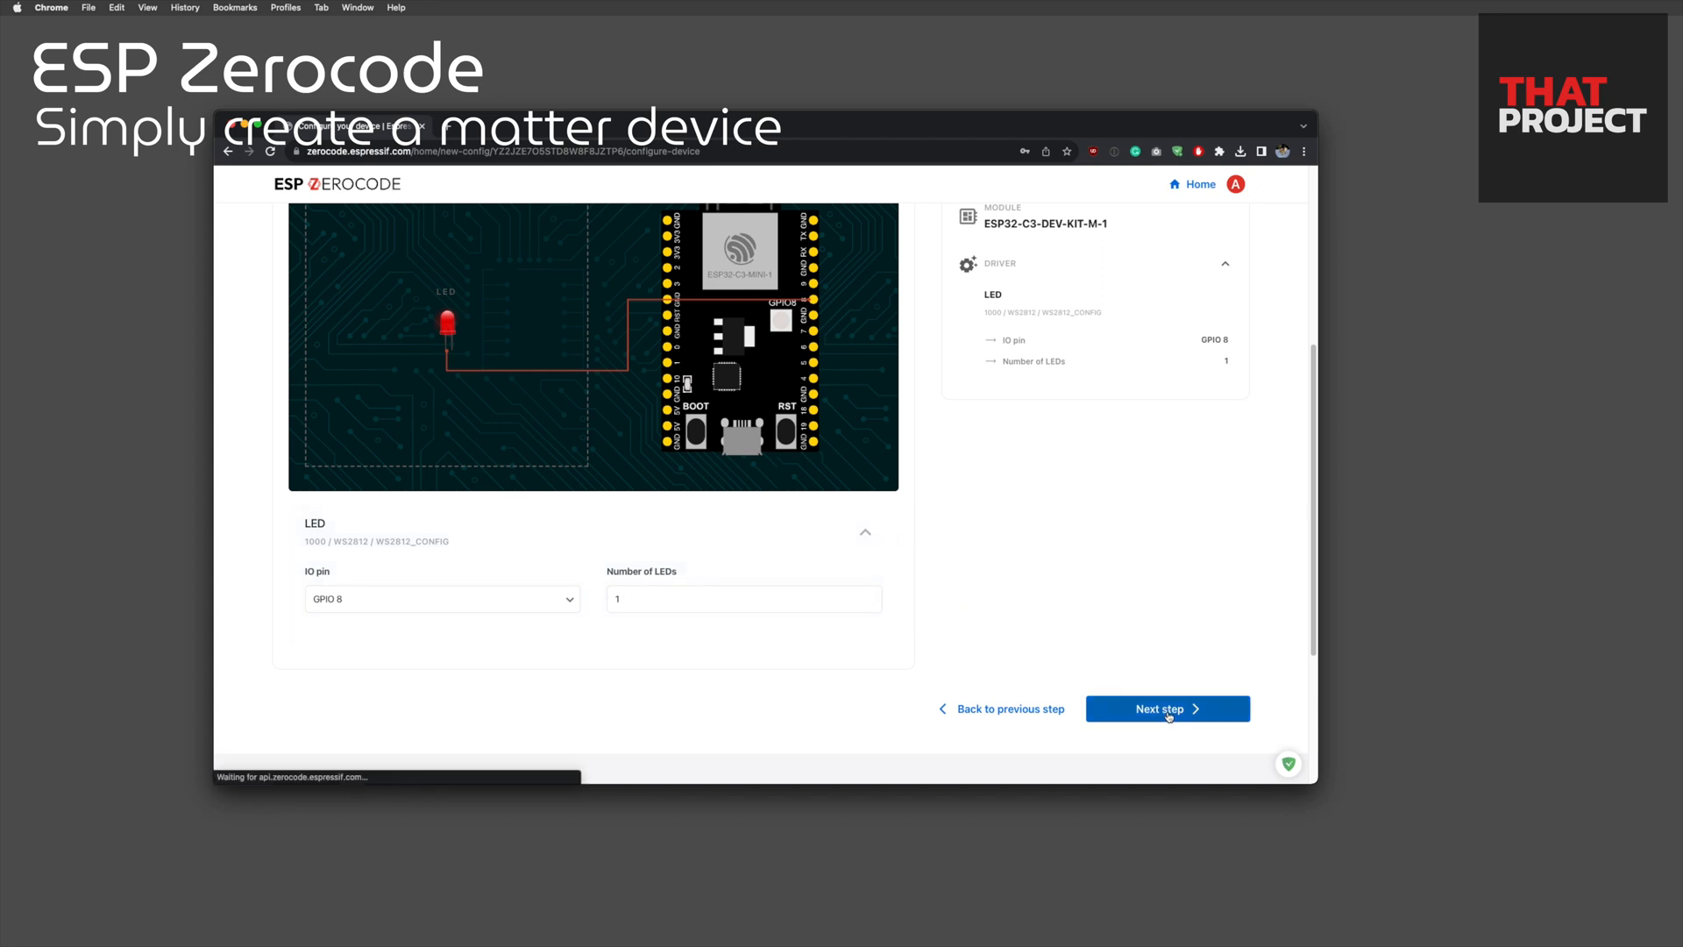
{"action": "left_click", "coordinate": [1166, 708]}
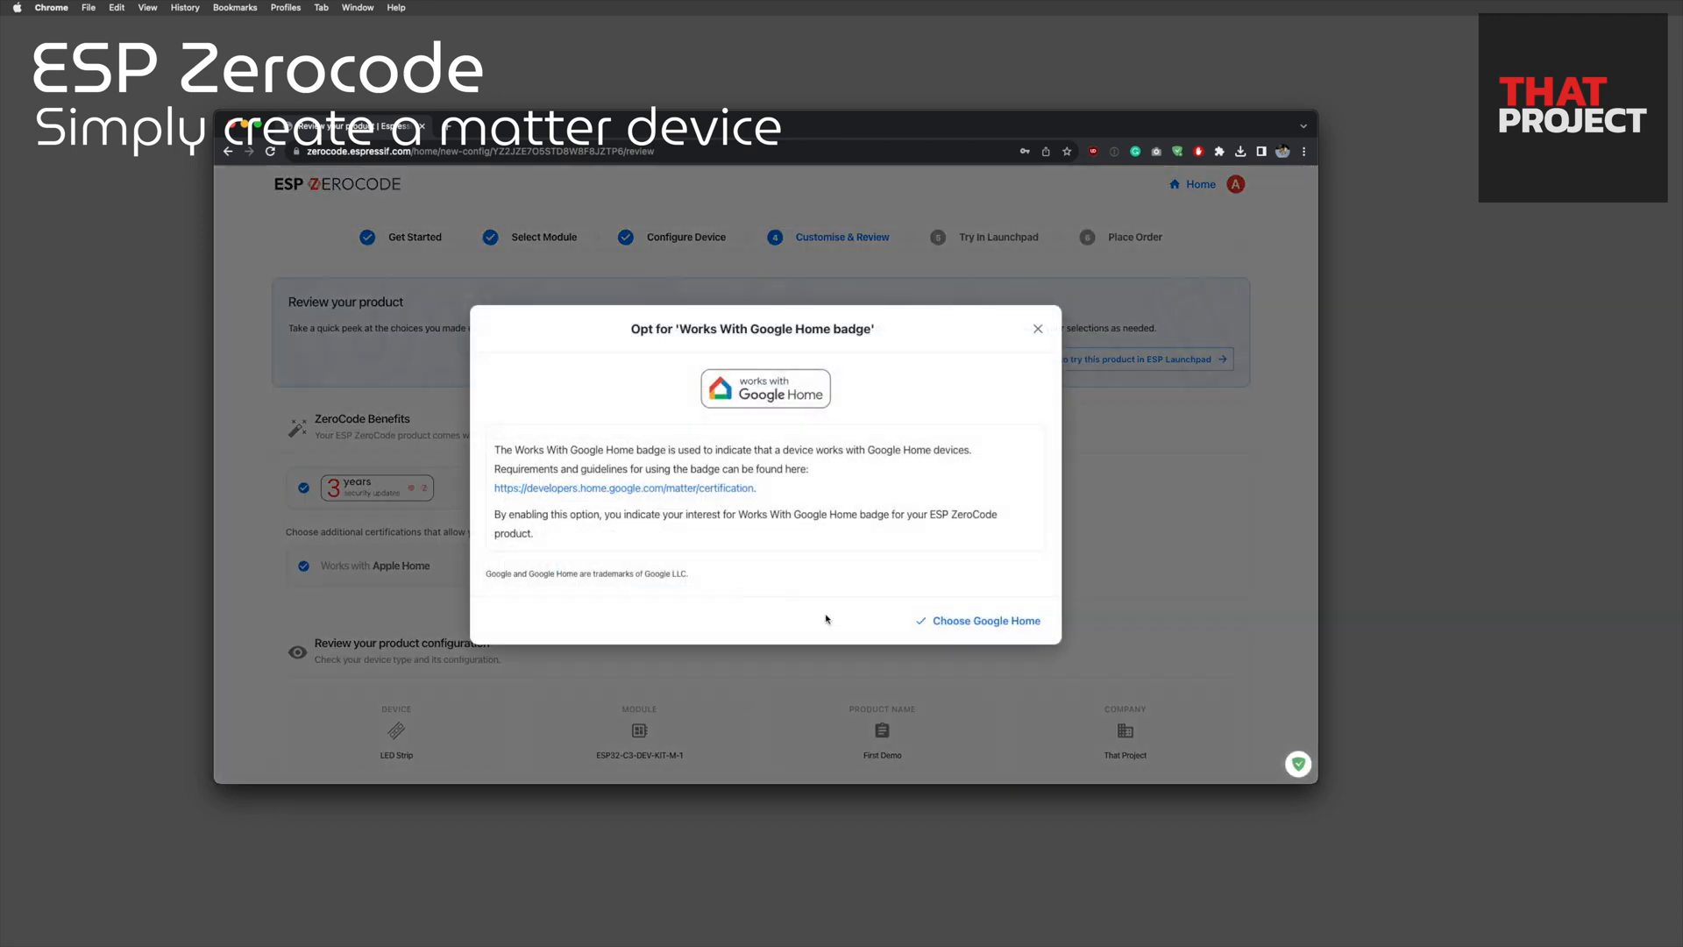
- Decline the Google Home badge offer and scroll down the First Demo review page
{"action": "left_click", "coordinate": [978, 621]}
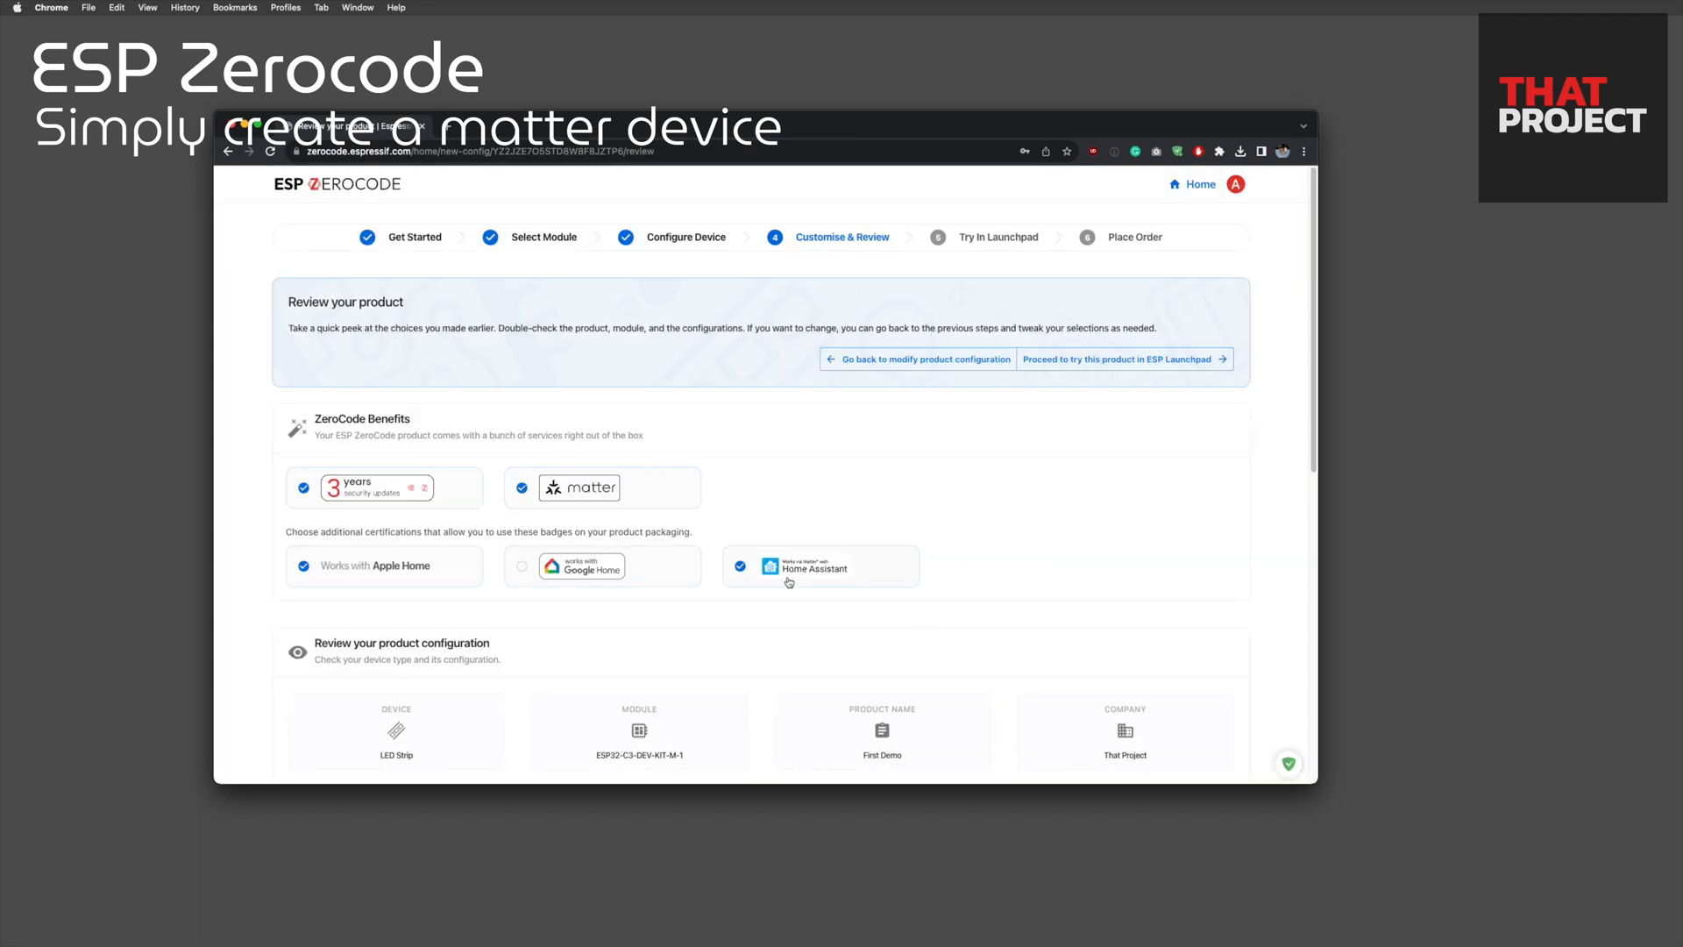
{"action": "scroll", "scroll_direction": "down", "scroll_amount": 3}
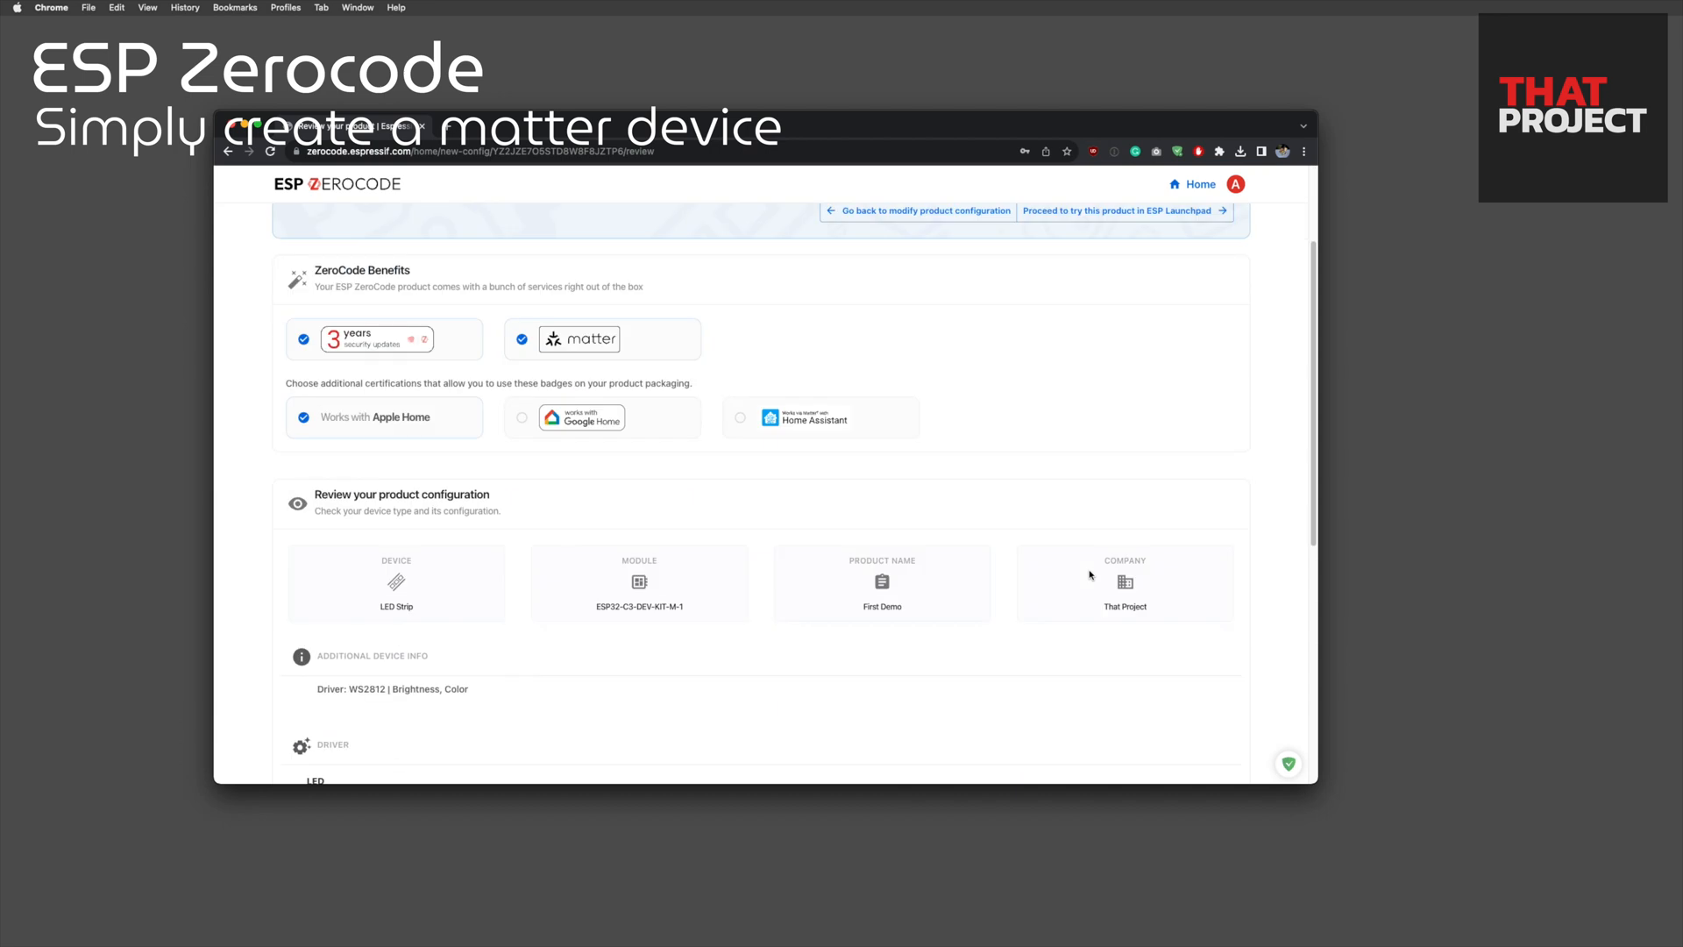
{"action": "mouse_move", "coordinate": [1019, 601]}
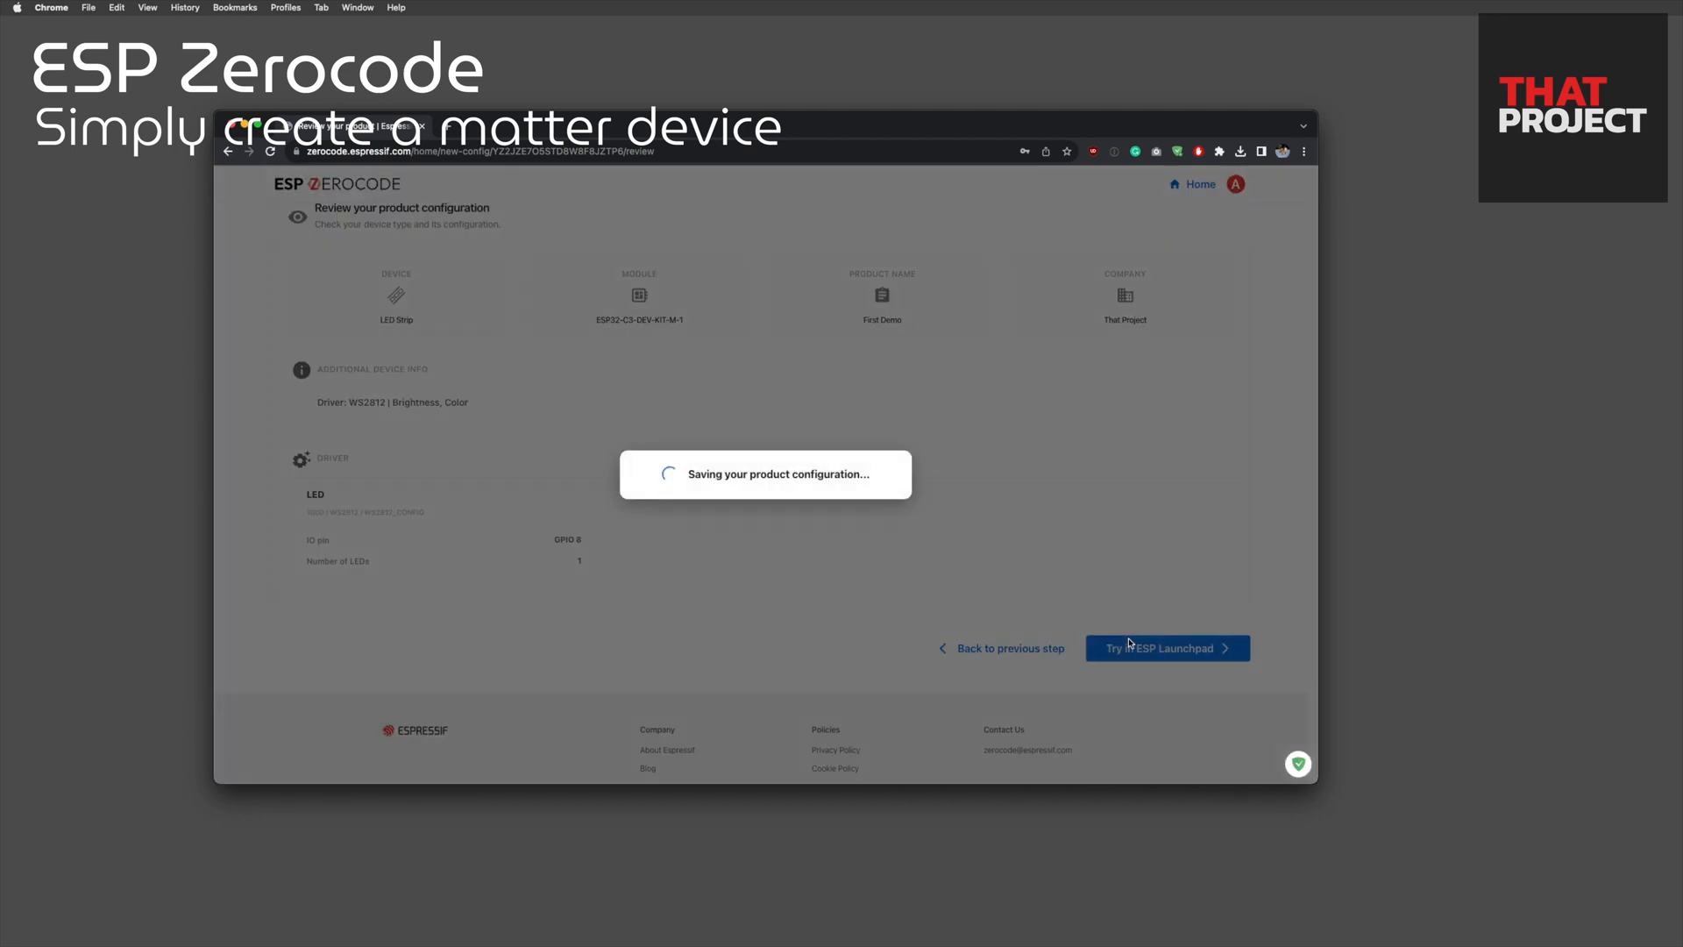
- Connect Launchpad to the board over the CP210x USB-to-UART port and flash the firmware
{"action": "left_click", "coordinate": [1165, 647]}
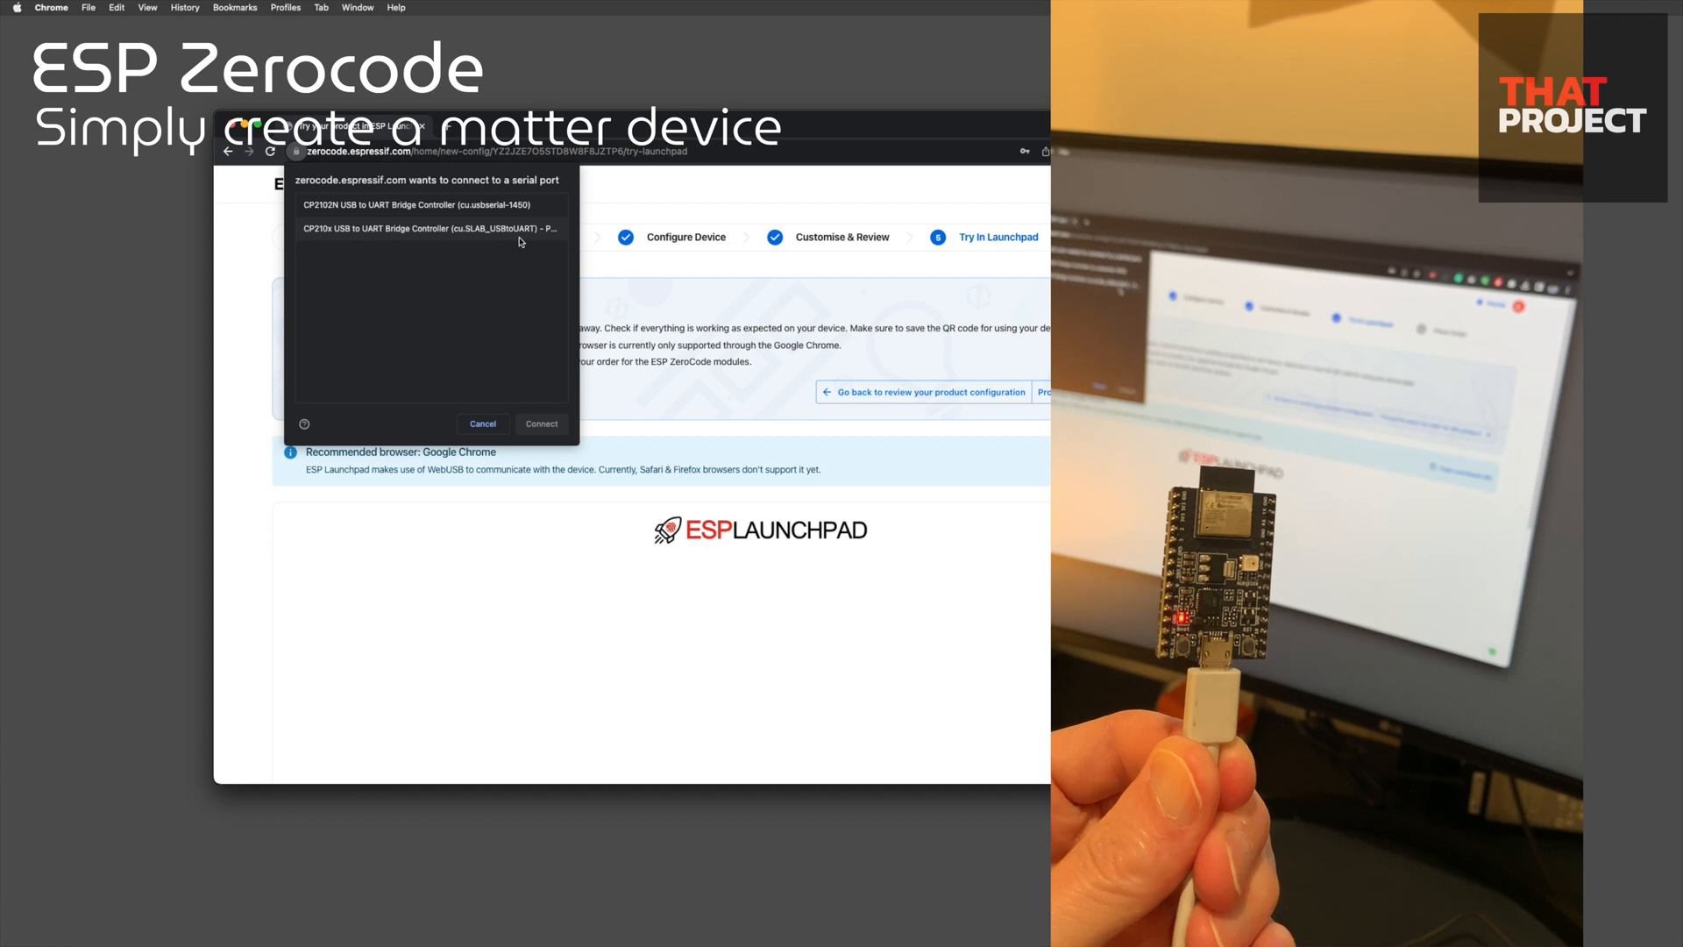
{"action": "left_click", "coordinate": [541, 423]}
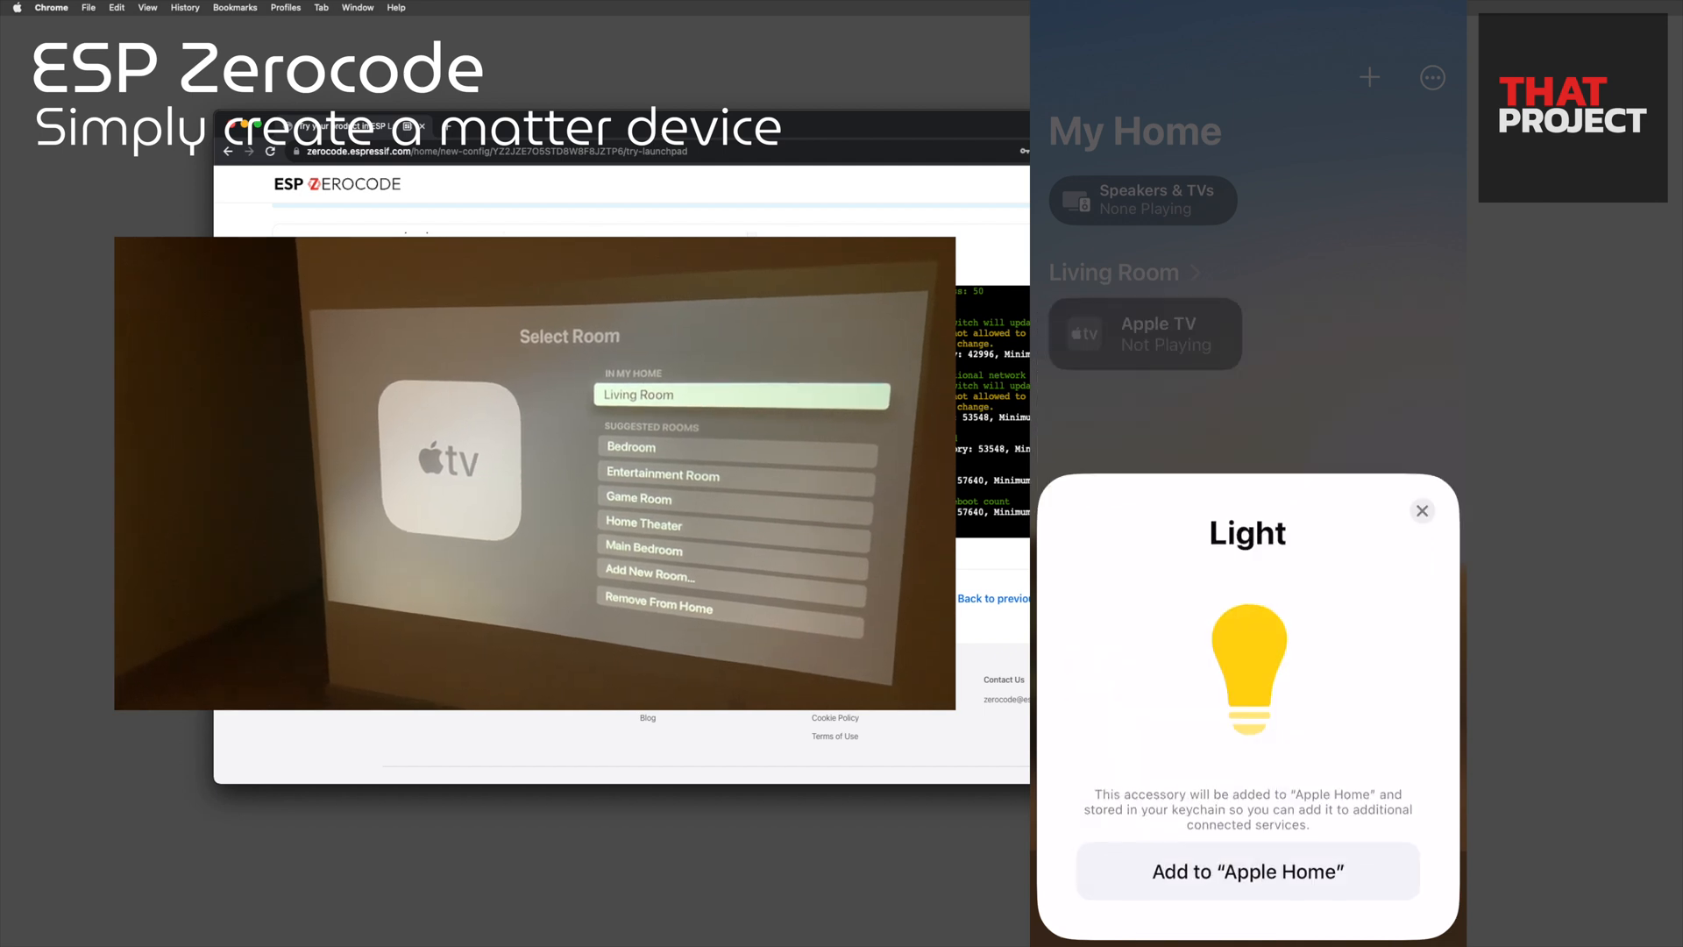
- Add the uncertified ESP32-C Series light anyway, keep its name, and enable arrive/leave automations
{"action": "left_click", "coordinate": [1248, 870]}
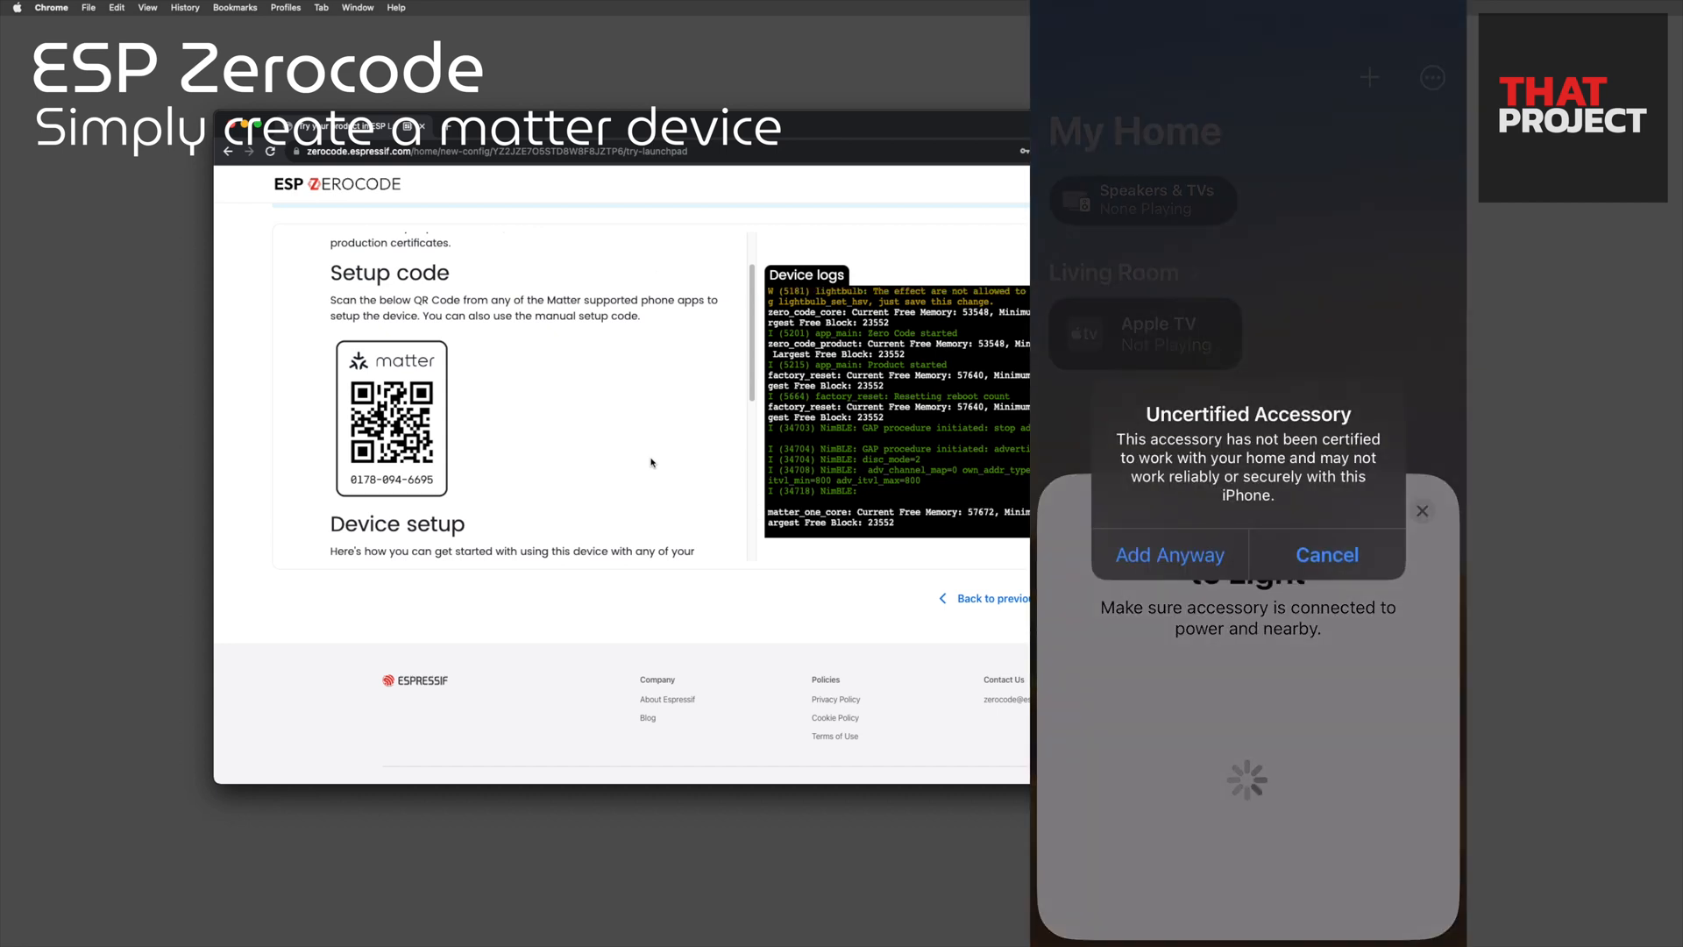
{"action": "left_click", "coordinate": [1168, 554]}
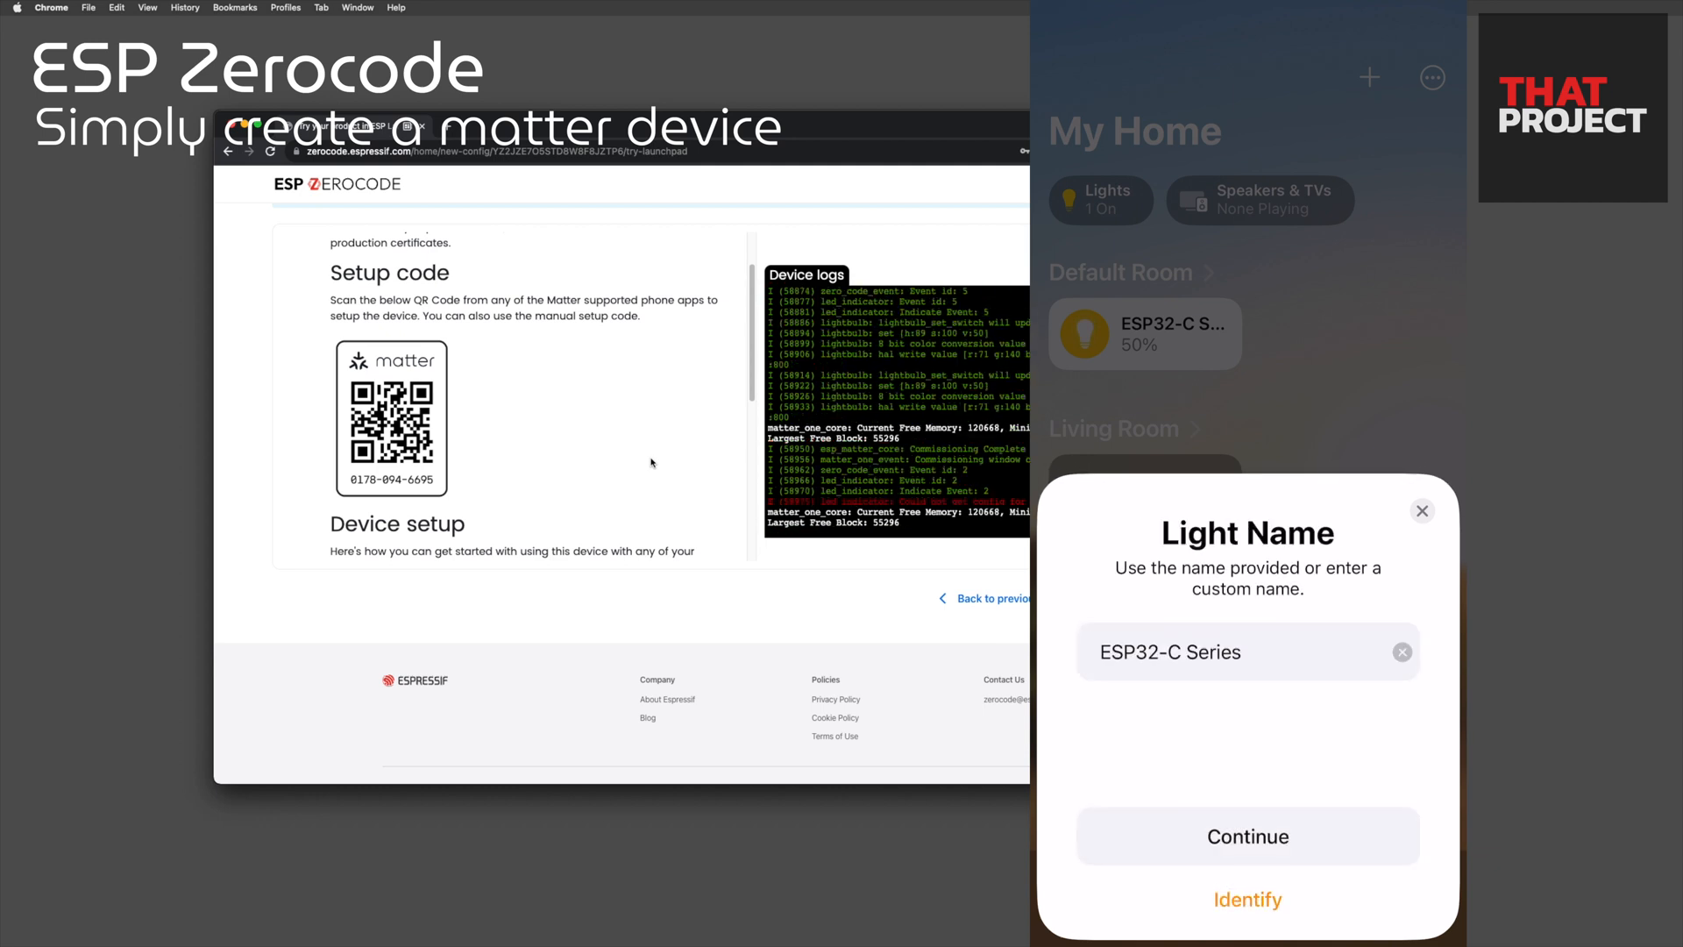
{"action": "left_click", "coordinate": [1247, 836]}
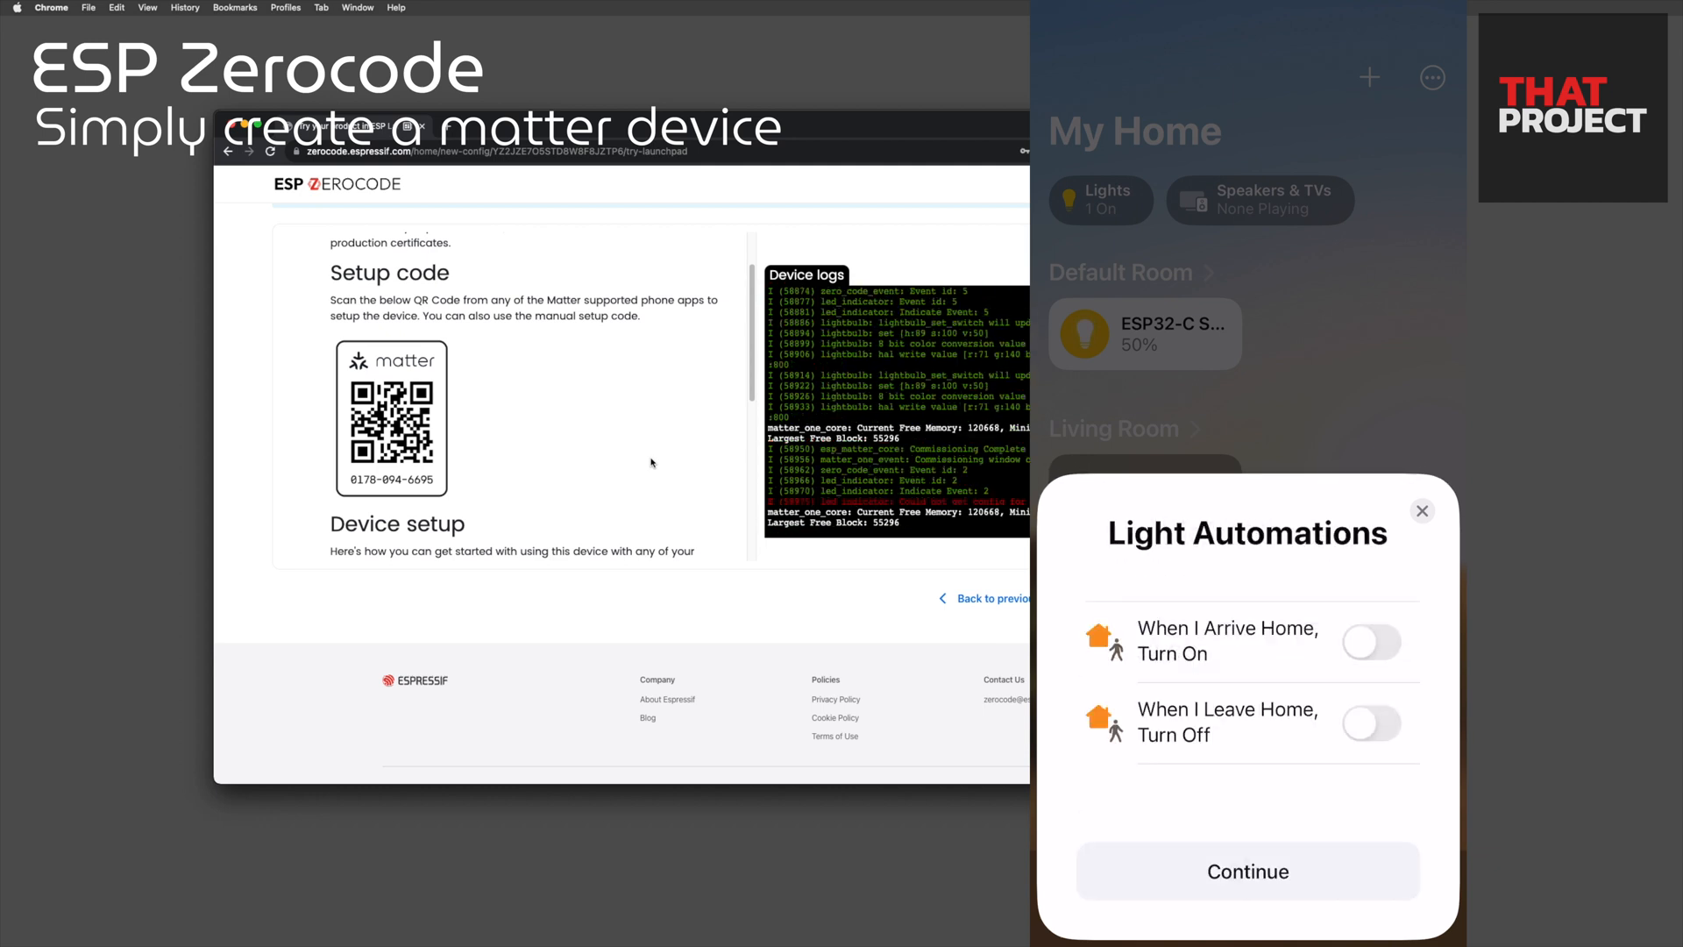
{"action": "left_click", "coordinate": [1246, 871]}
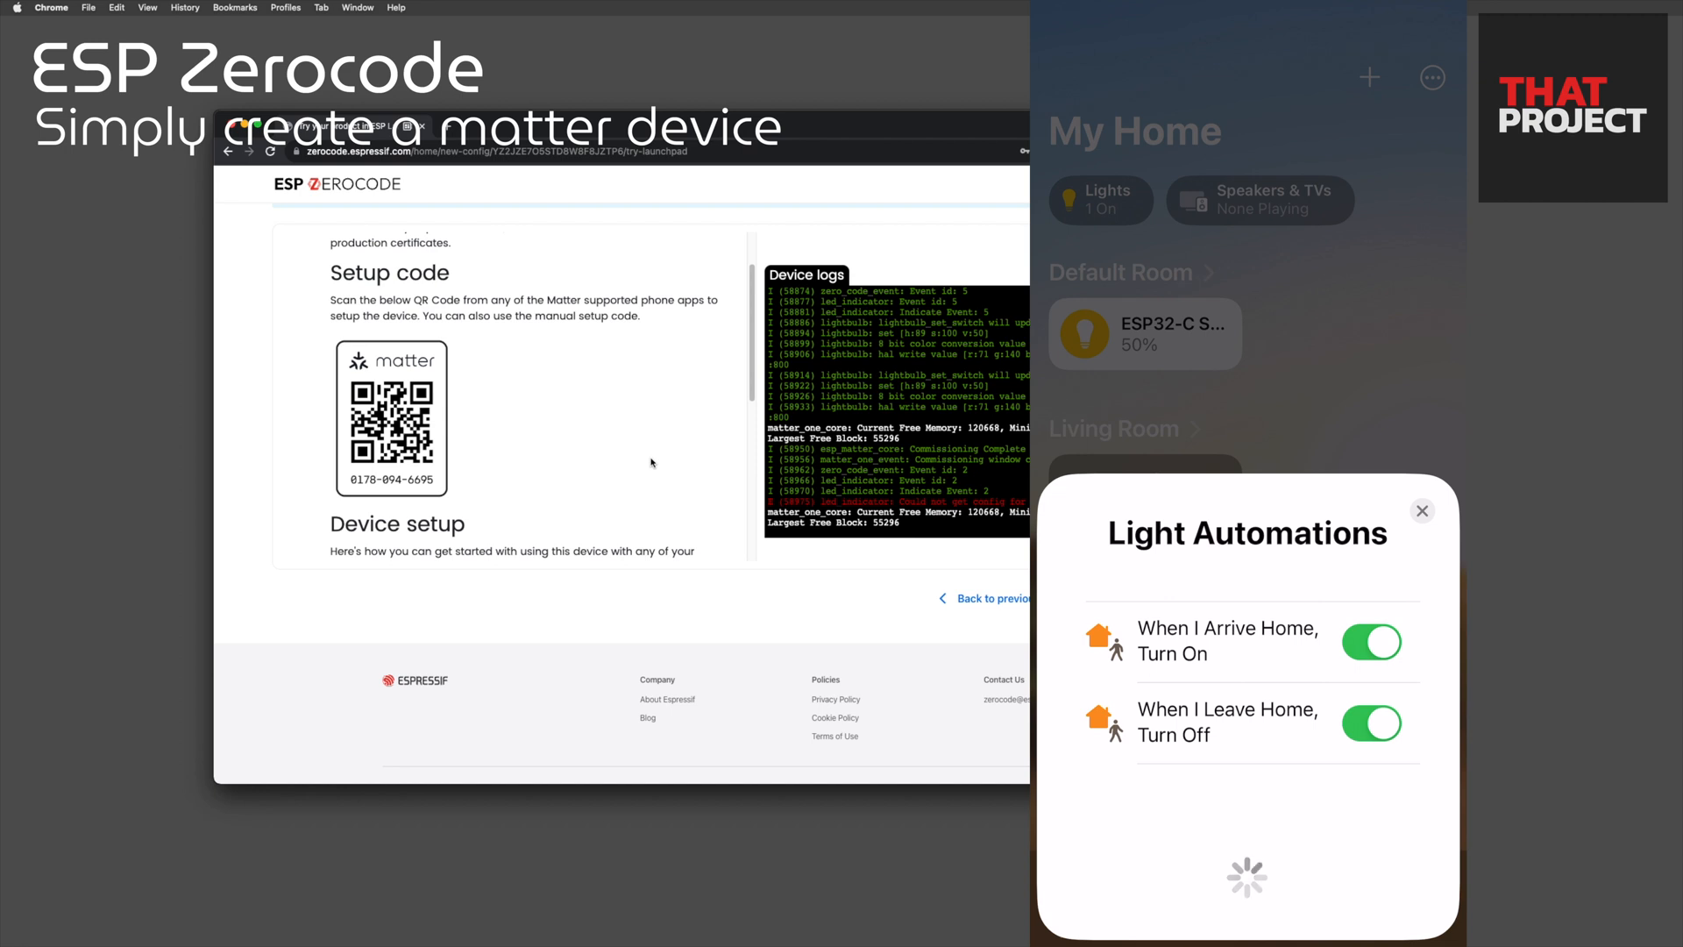